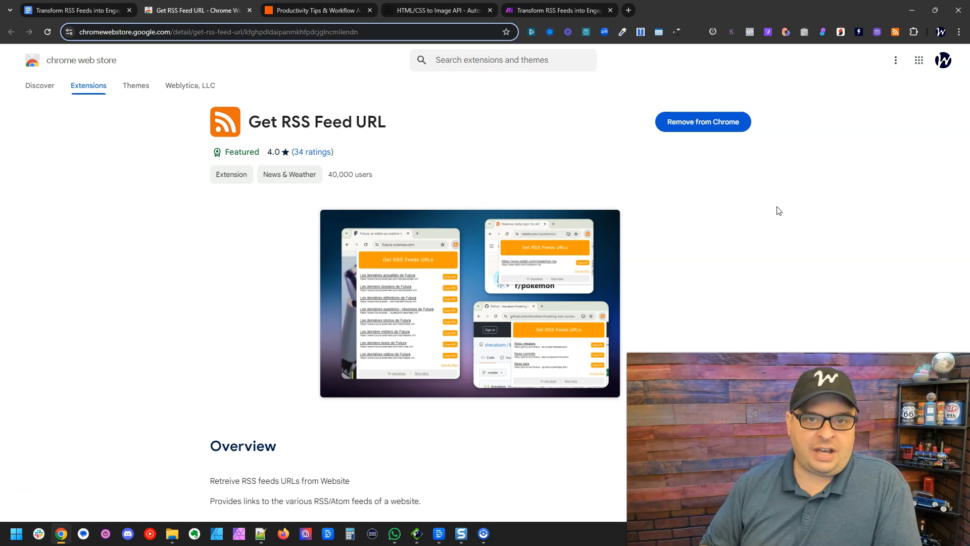
# Step: Copy the Zapier Blog's RSS feed URL via the Get RSS Feed URL extension
pyautogui.click(317, 10)
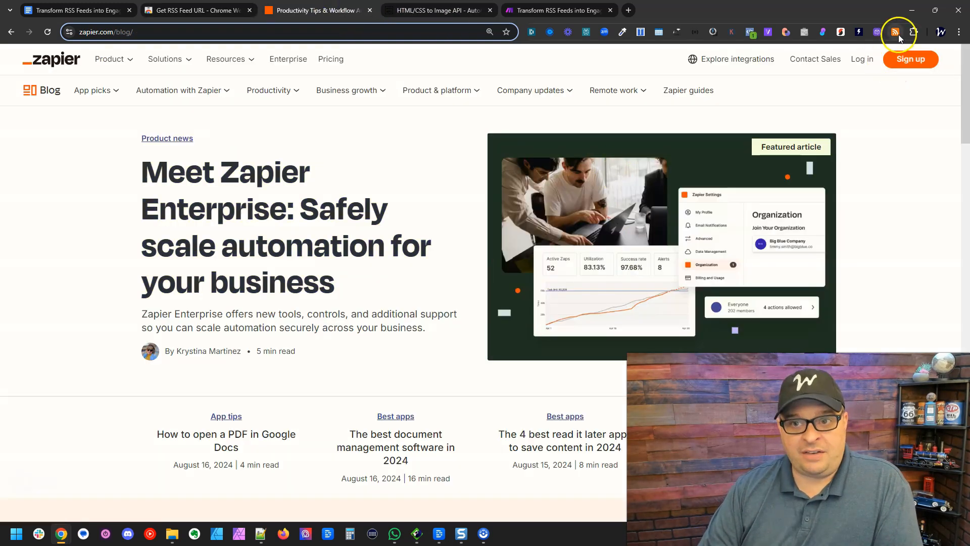
pyautogui.moveTo(895, 31)
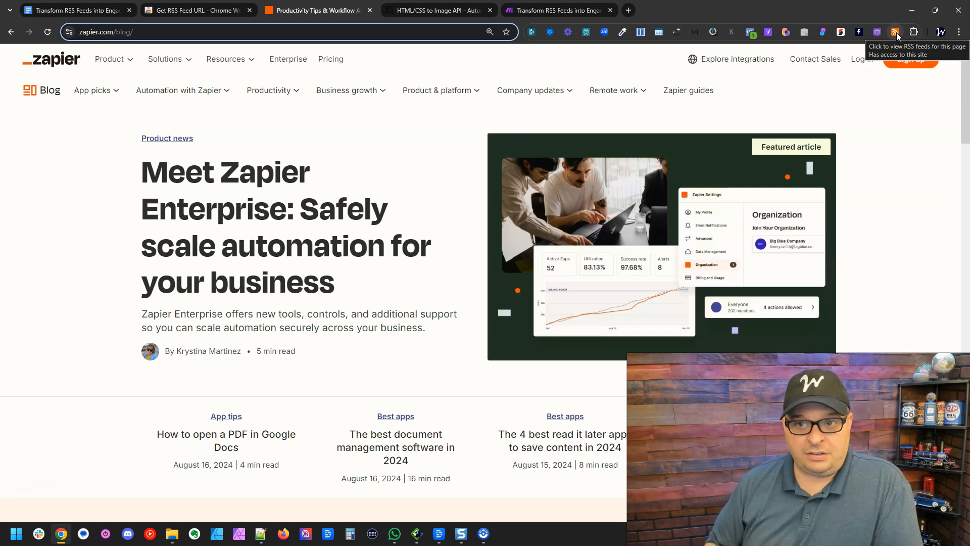
pyautogui.click(896, 31)
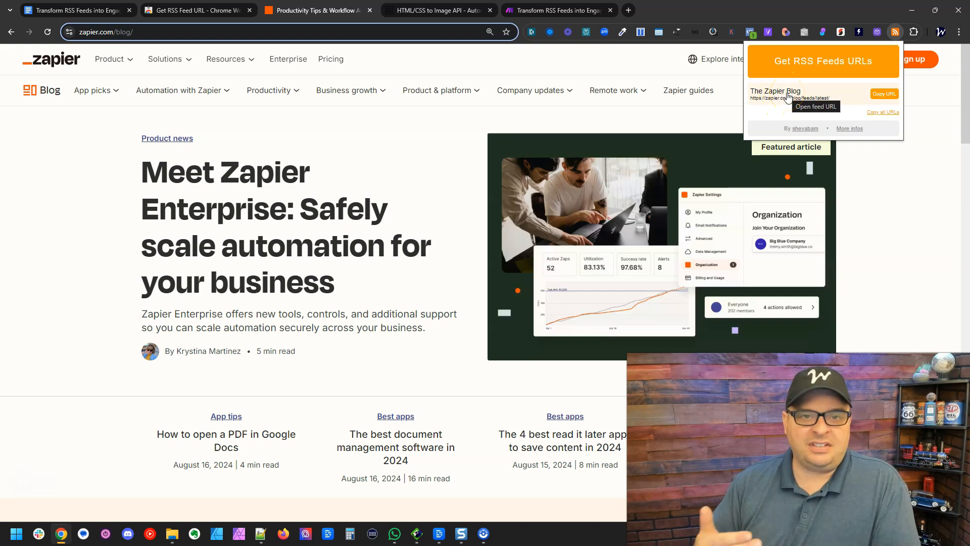
pyautogui.click(885, 94)
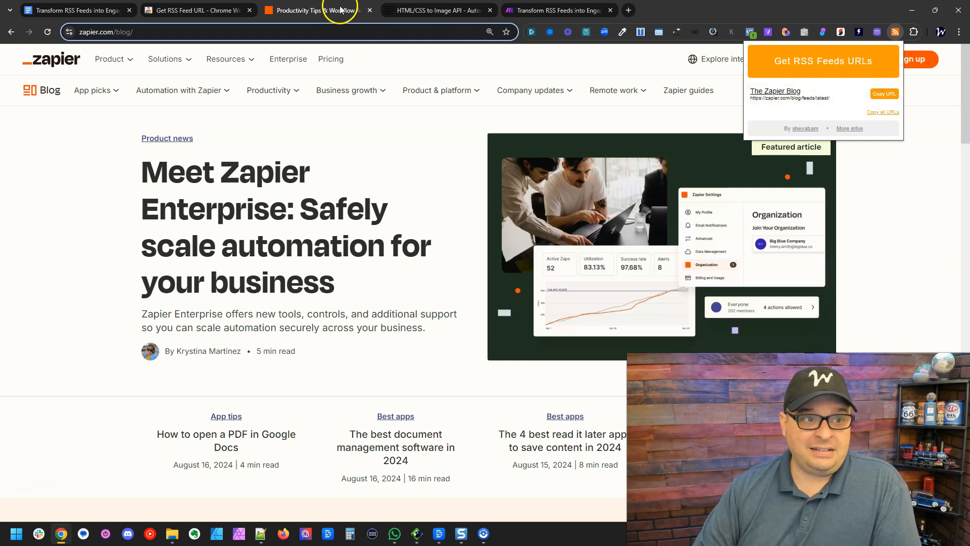
pyautogui.click(748, 10)
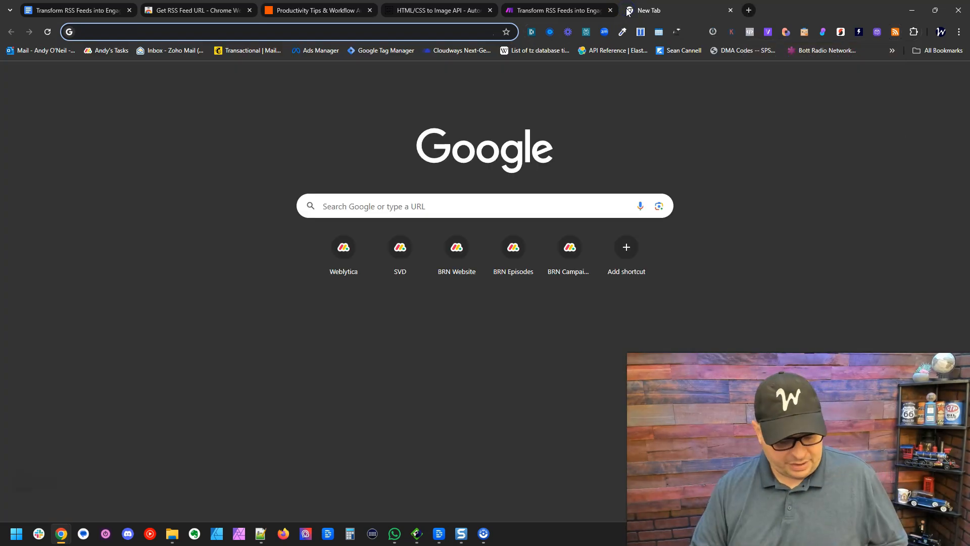
# Step: Load zapier.com/blog/feeds/latest/ in the new tab
pyautogui.write('zapier.com/blog/feeds/latest/')
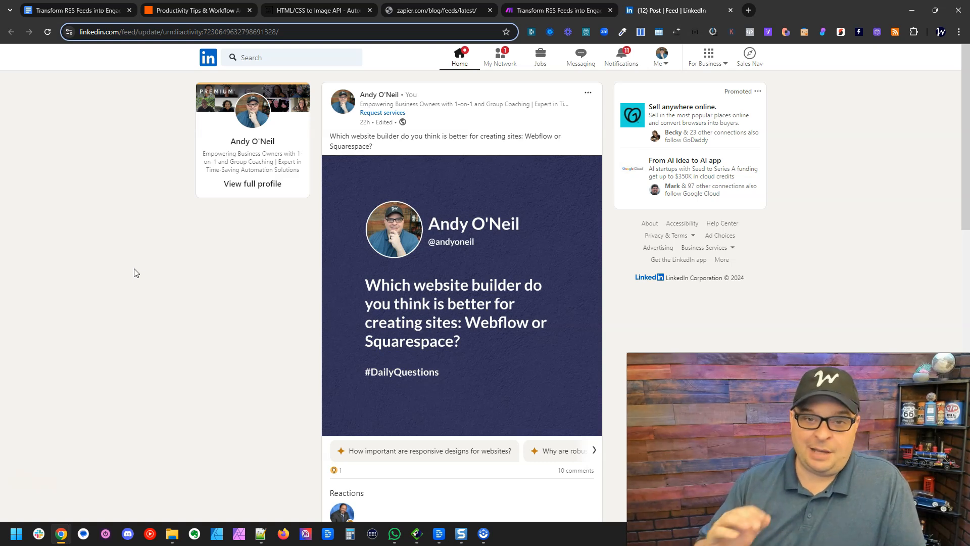
# Step: Scroll through the Webflow vs. Squarespace LinkedIn question post and its image
pyautogui.scroll(-3)
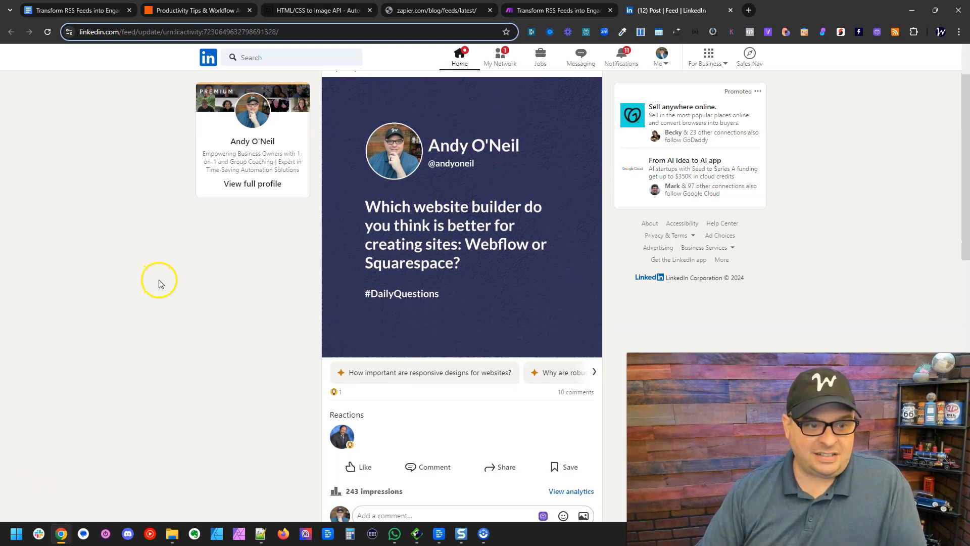
pyautogui.scroll(-3)
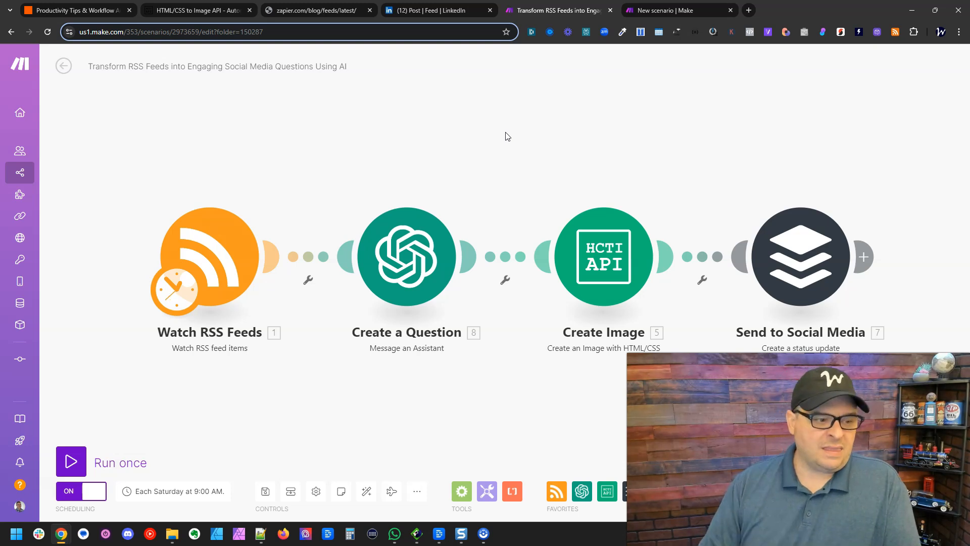
# Step: Open the Watch RSS Feeds module to confirm the Zapier Blog feed URL
pyautogui.click(209, 257)
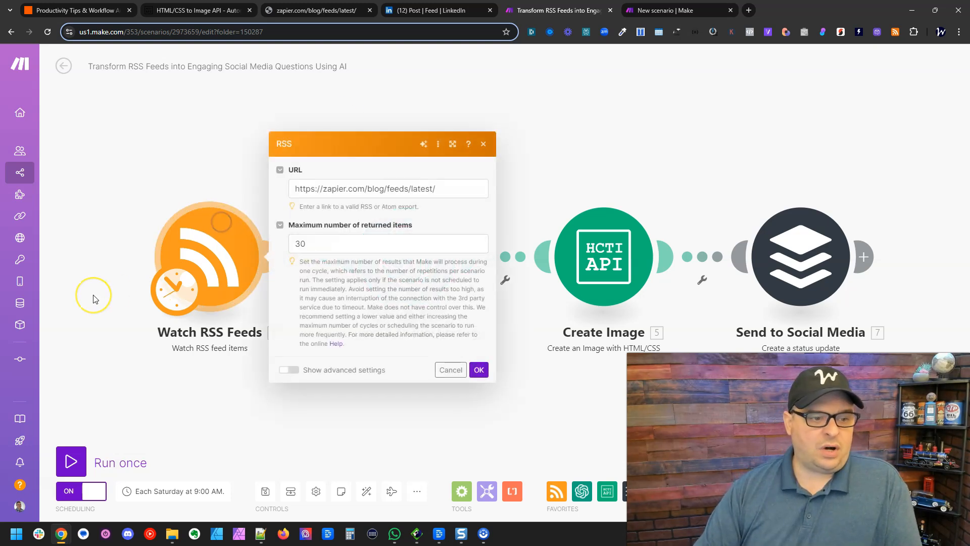
pyautogui.moveTo(606, 28)
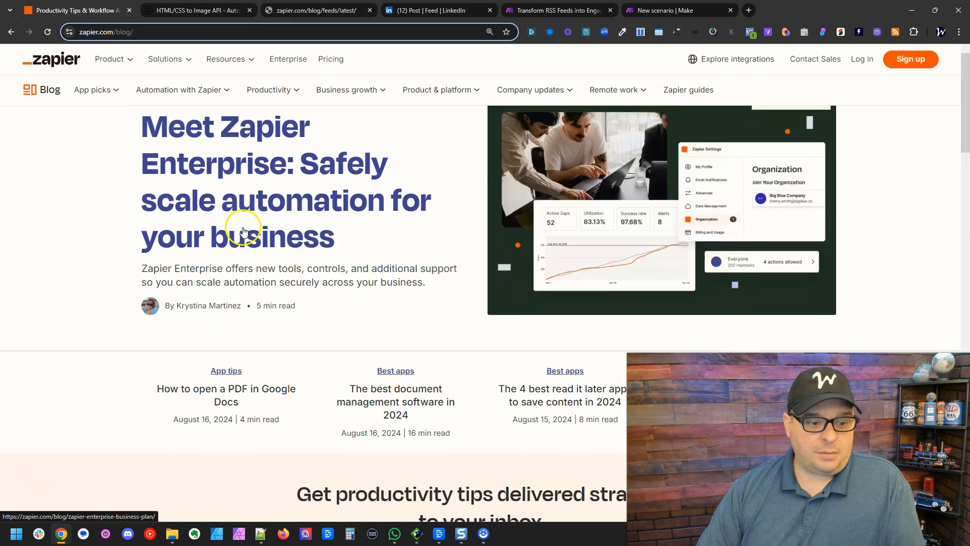
# Step: Browse the Zapier Blog's Webflow vs. Squarespace article and Tim Ferriss's blog
pyautogui.scroll(-3)
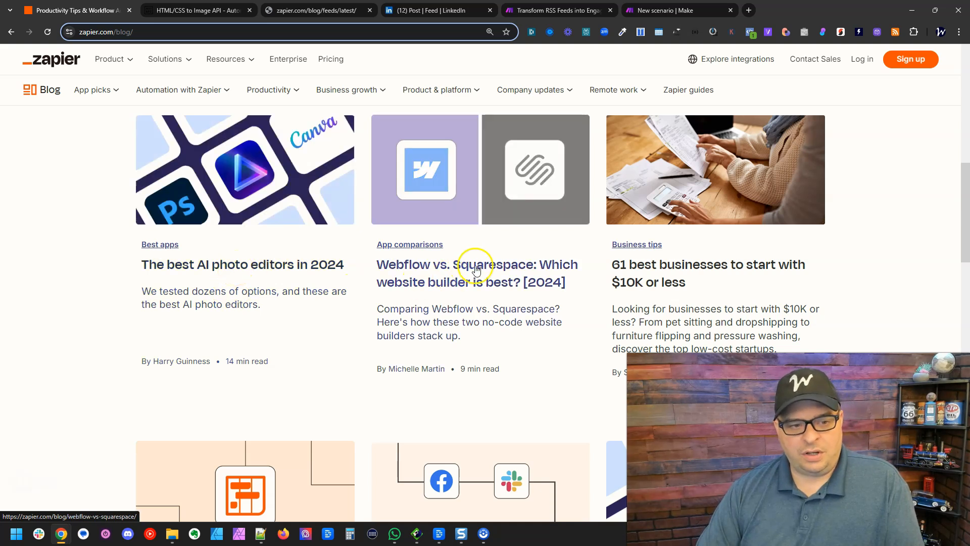
pyautogui.moveTo(537, 286)
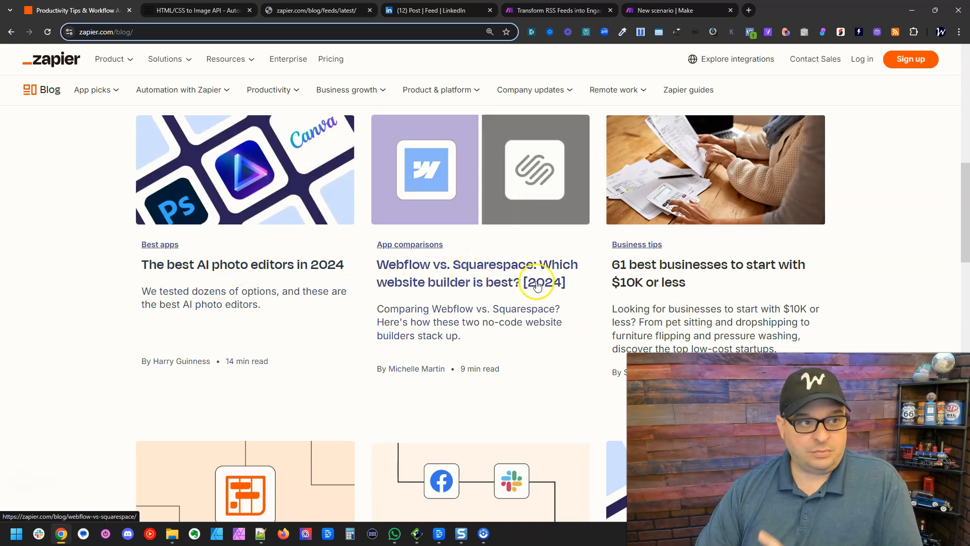
pyautogui.click(439, 10)
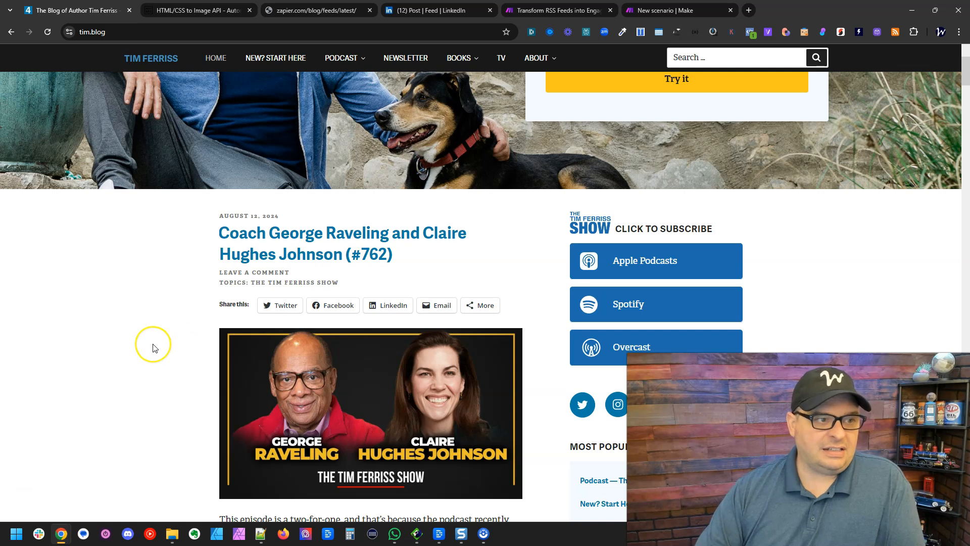
pyautogui.scroll(-3)
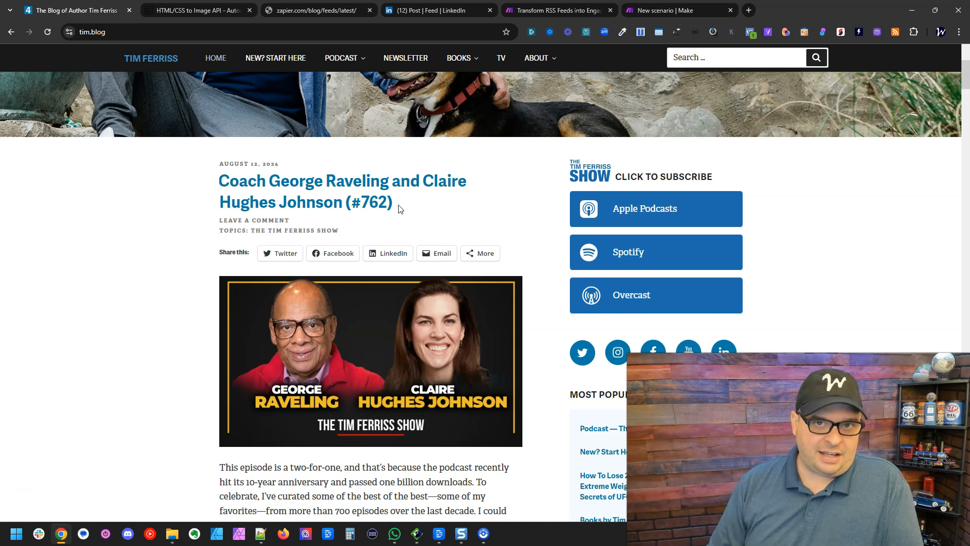
pyautogui.scroll(-3)
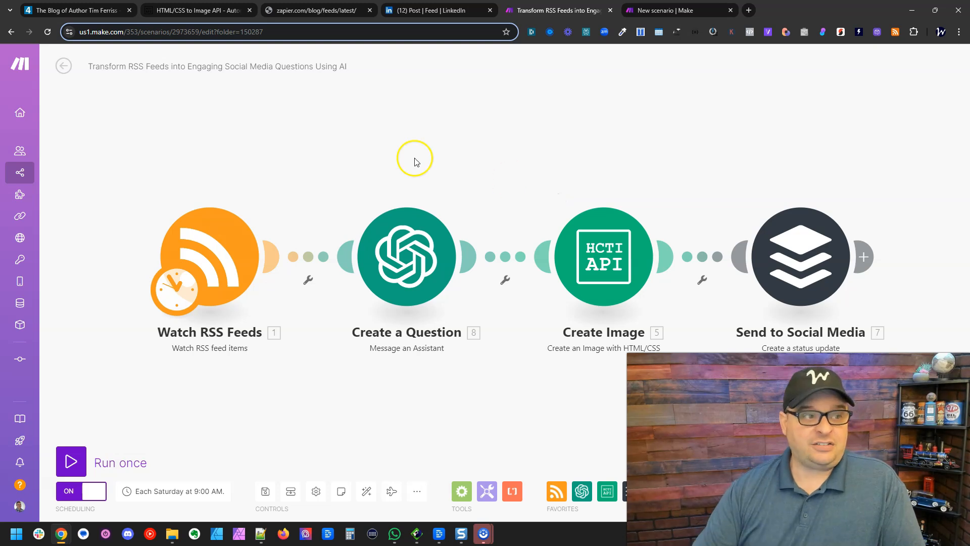
# Step: Scroll htmlcsstoimage.com down to its Live Demo section
pyautogui.click(195, 10)
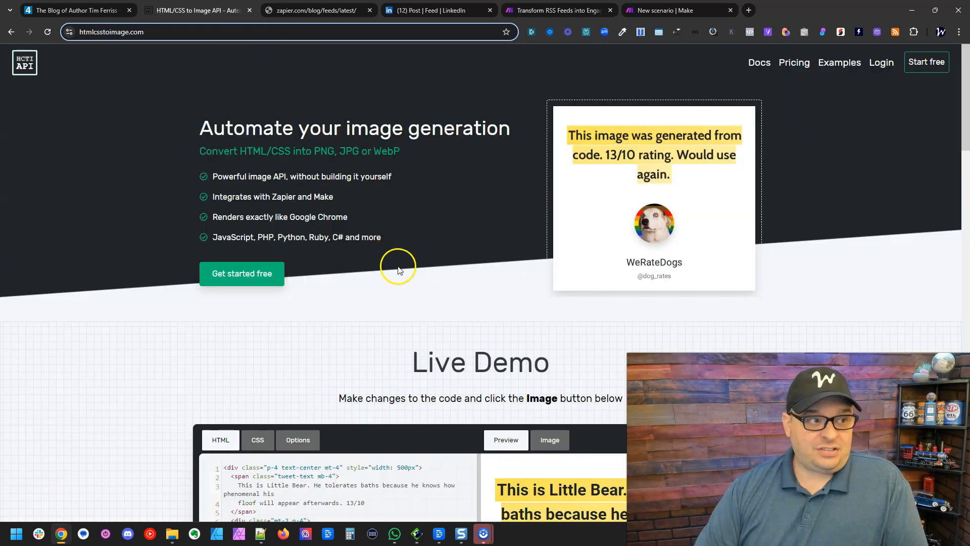
pyautogui.moveTo(809, 180)
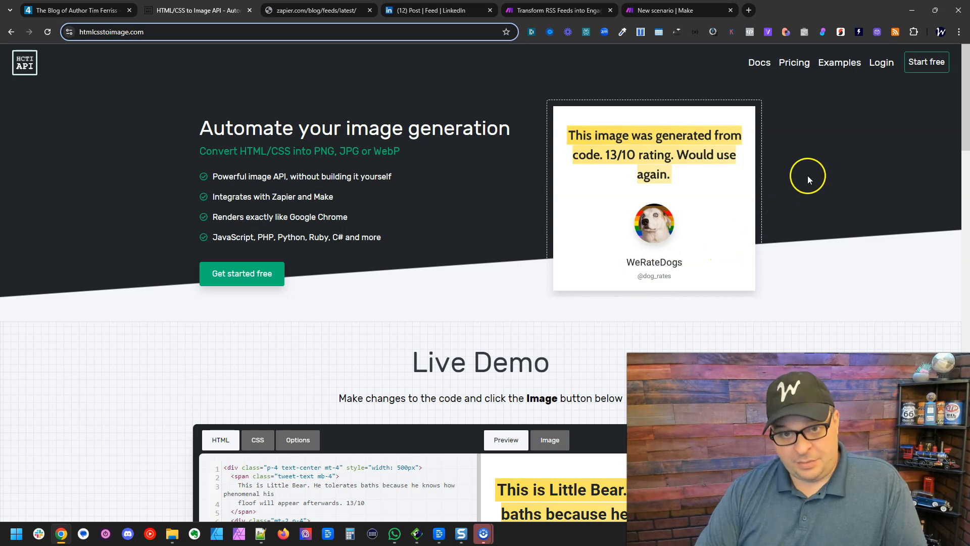
pyautogui.moveTo(855, 179)
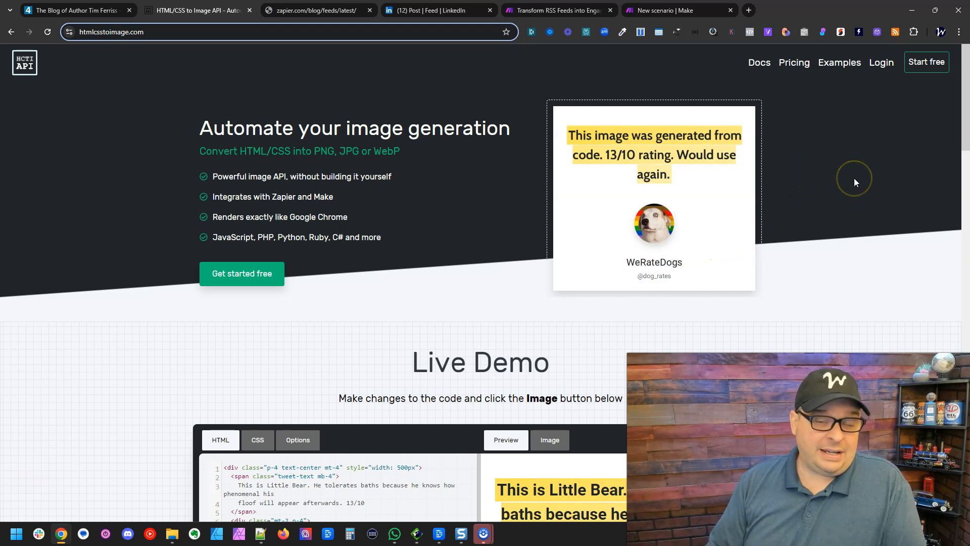
pyautogui.moveTo(856, 181)
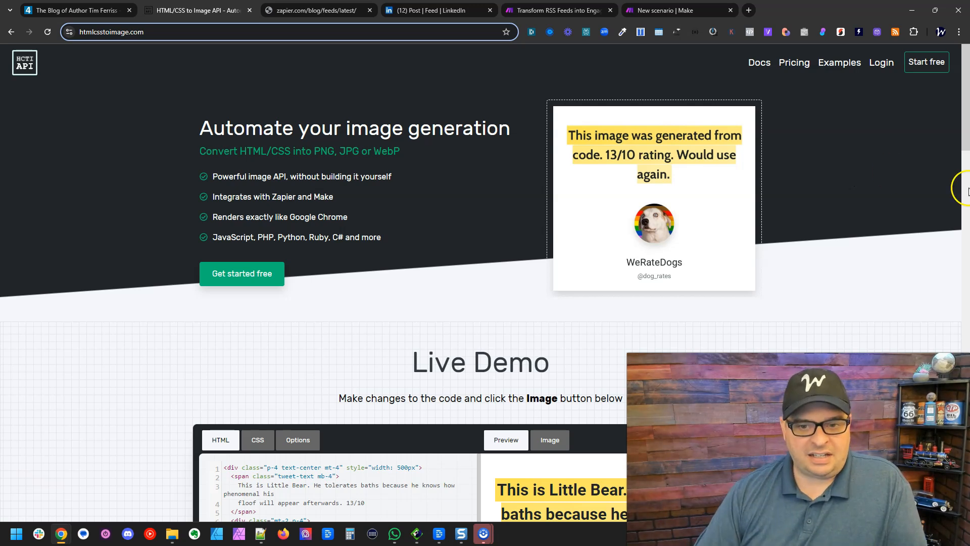
pyautogui.scroll(-3)
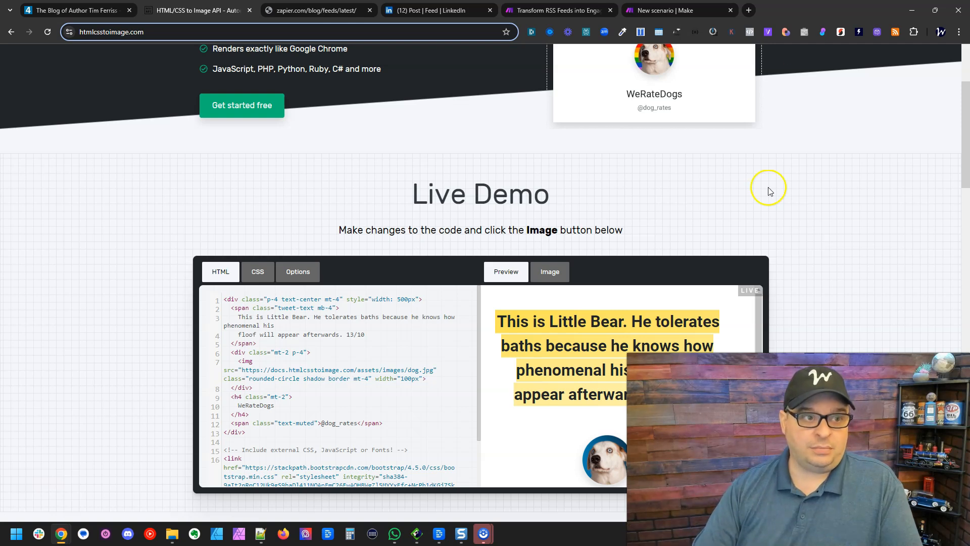
# Step: Review the question post template with photo, name, question and hashtags, then return to Make
pyautogui.click(554, 10)
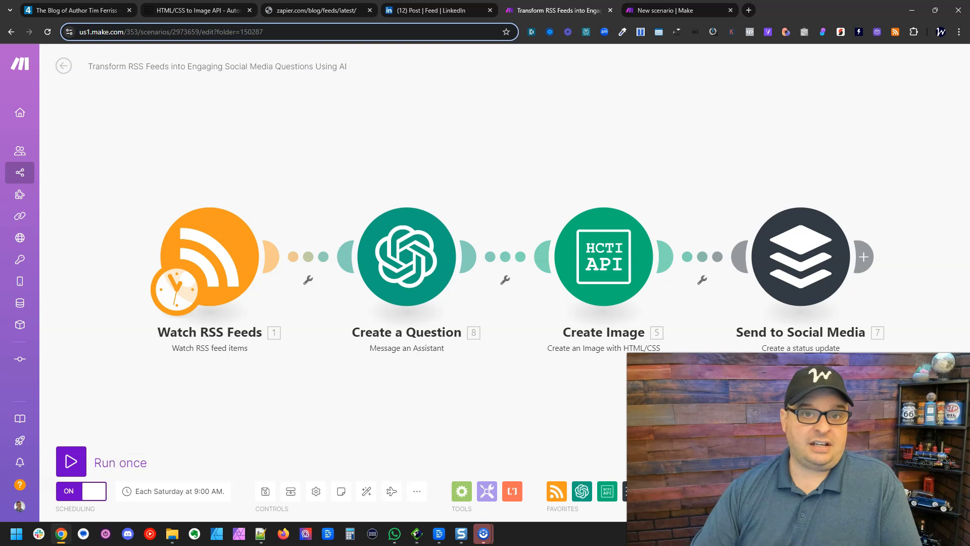
pyautogui.moveTo(644, 139)
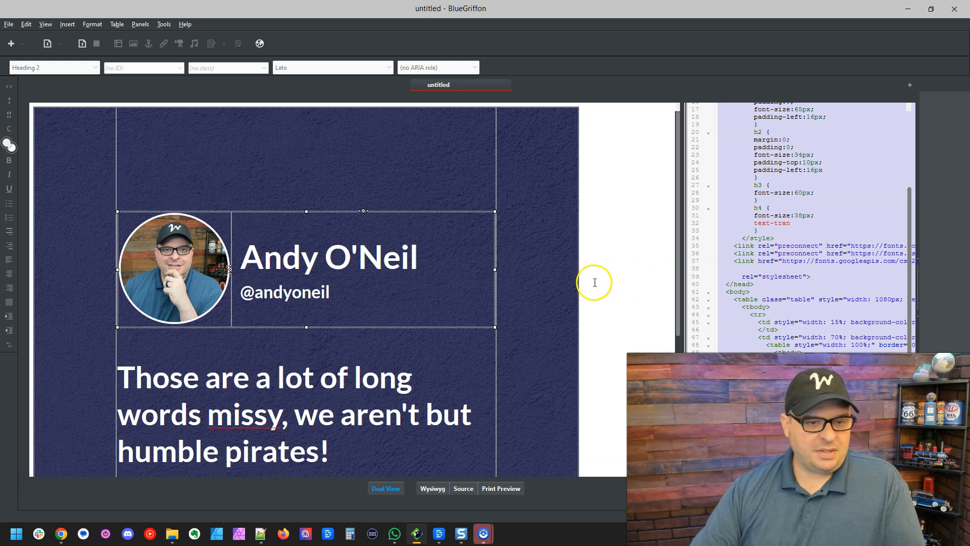
pyautogui.moveTo(96, 311)
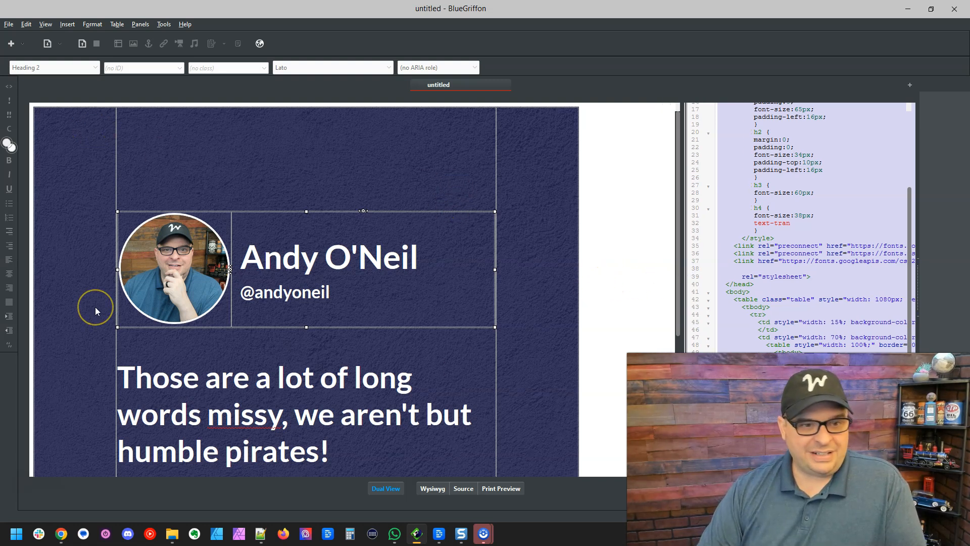
pyautogui.scroll(-3)
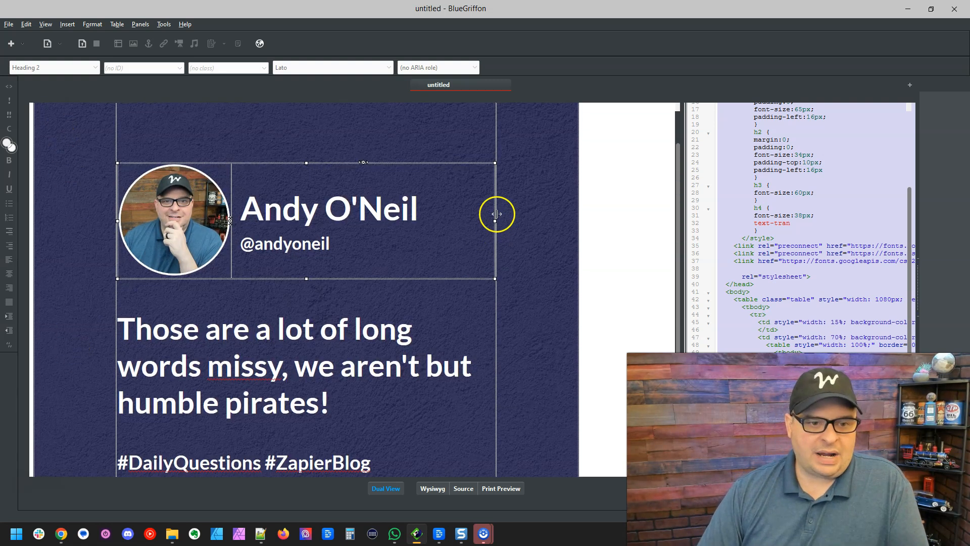
pyautogui.moveTo(135, 174)
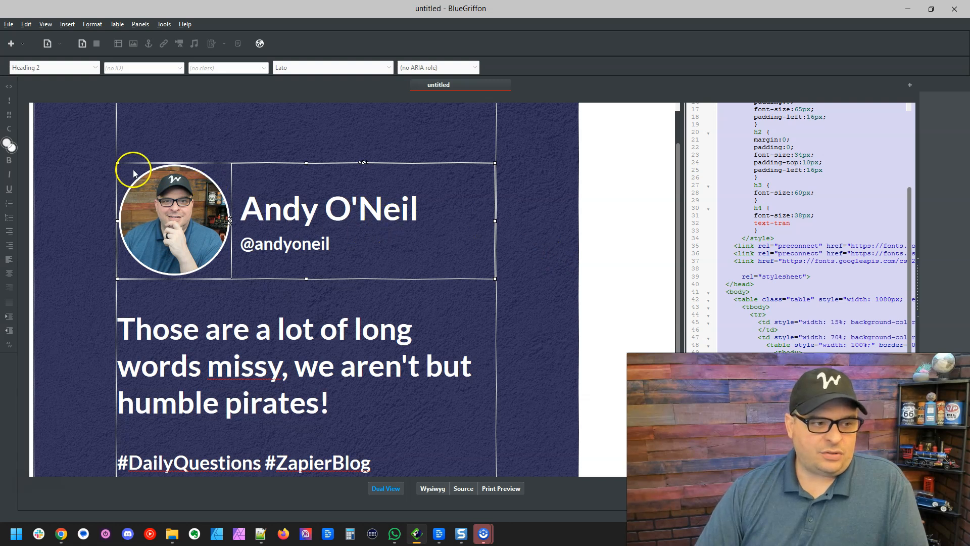
pyautogui.moveTo(256, 267)
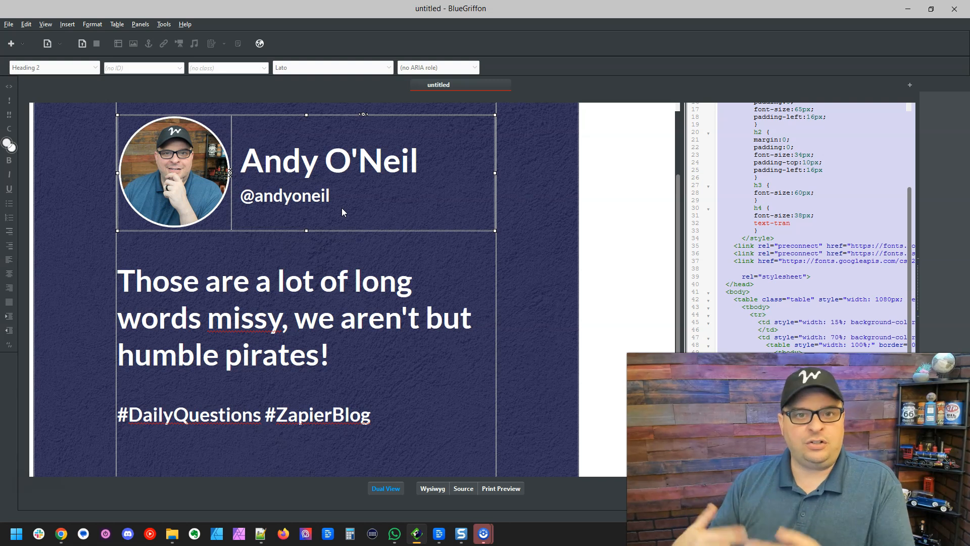
pyautogui.moveTo(217, 220)
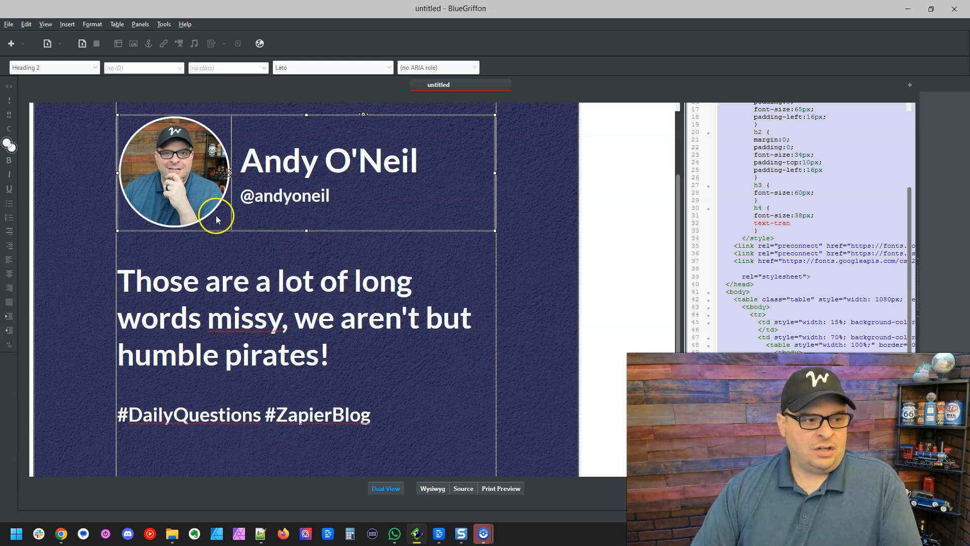
pyautogui.click(174, 173)
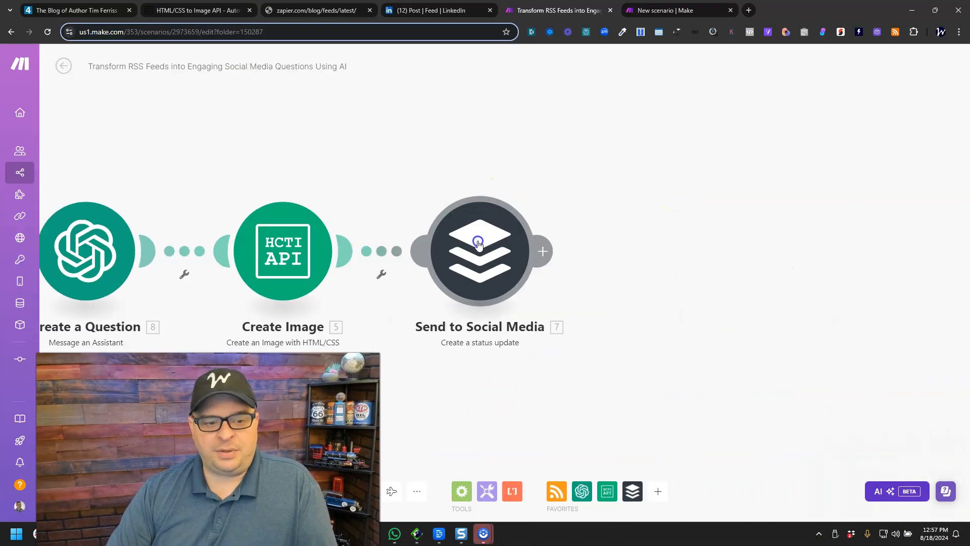
pyautogui.click(480, 251)
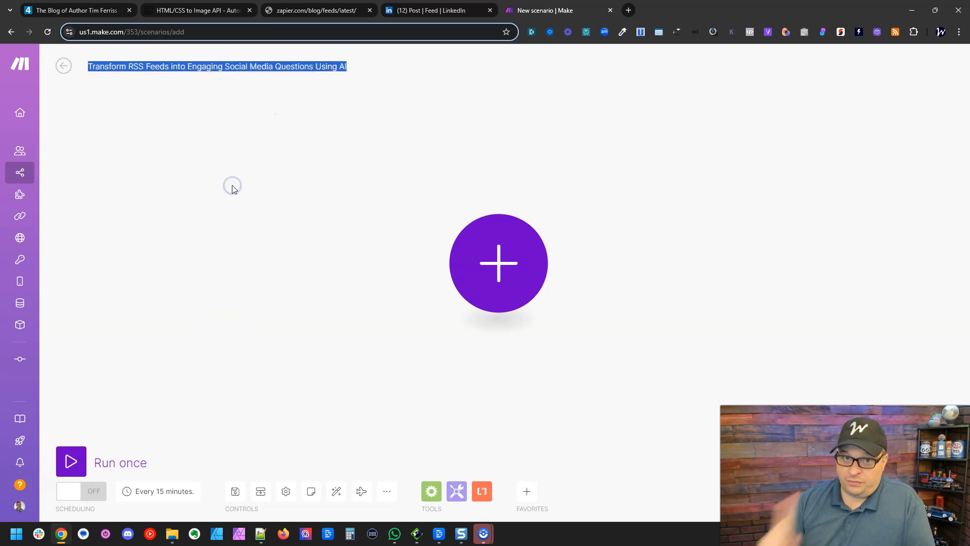
pyautogui.moveTo(204, 151)
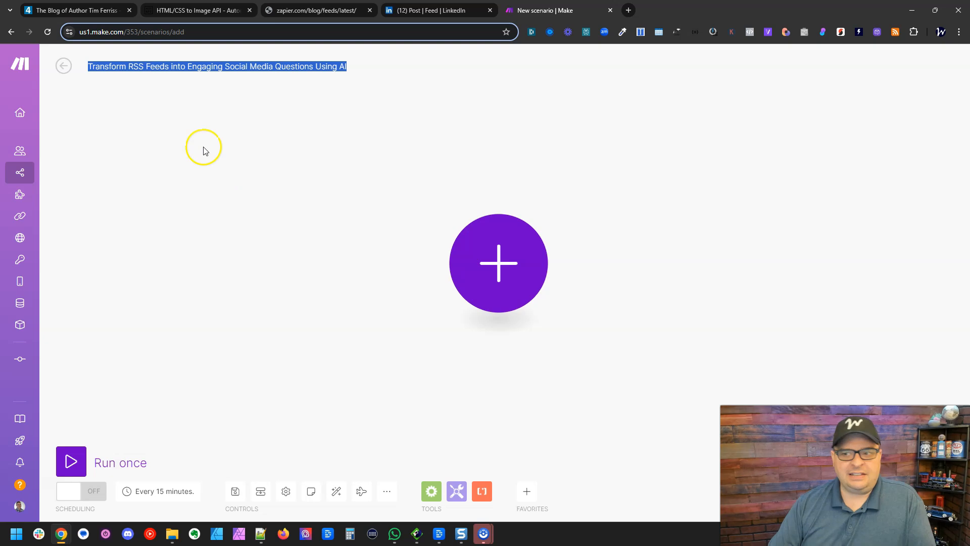
# Step: Search 'rss' in the app picker for the first module
pyautogui.click(498, 263)
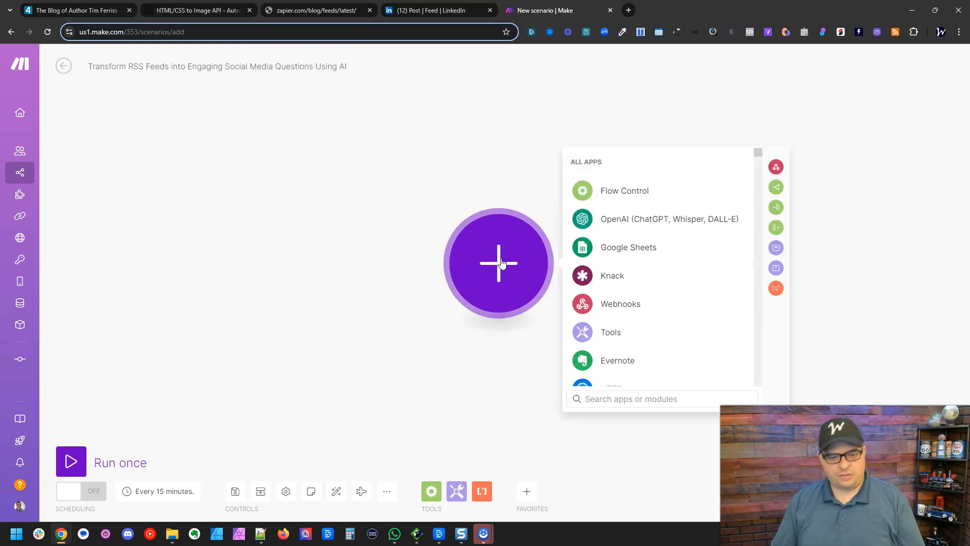
pyautogui.write('rss')
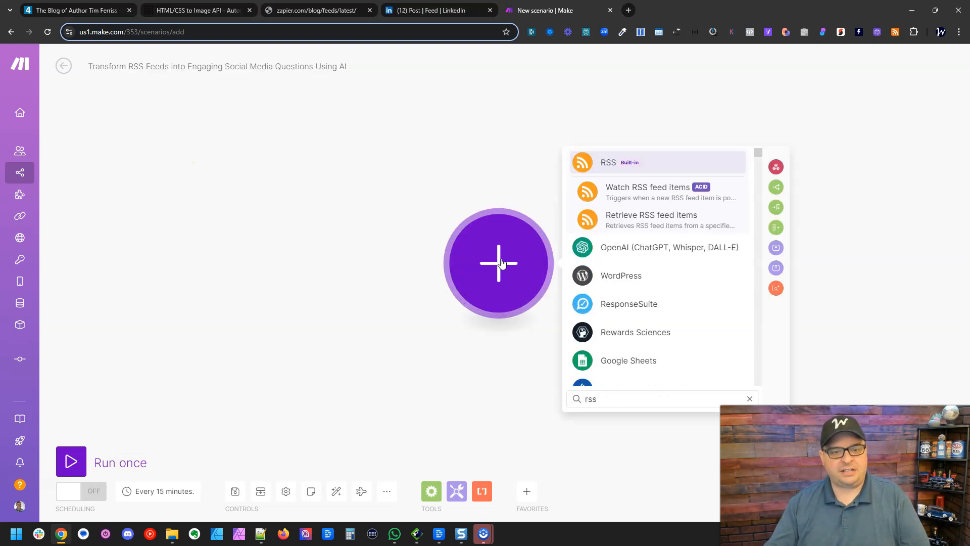
pyautogui.moveTo(643, 192)
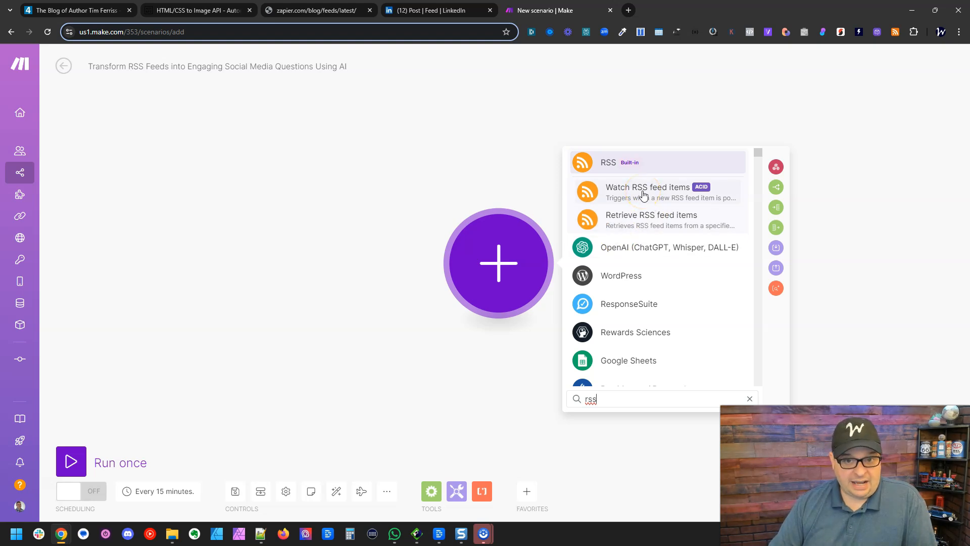
pyautogui.click(647, 192)
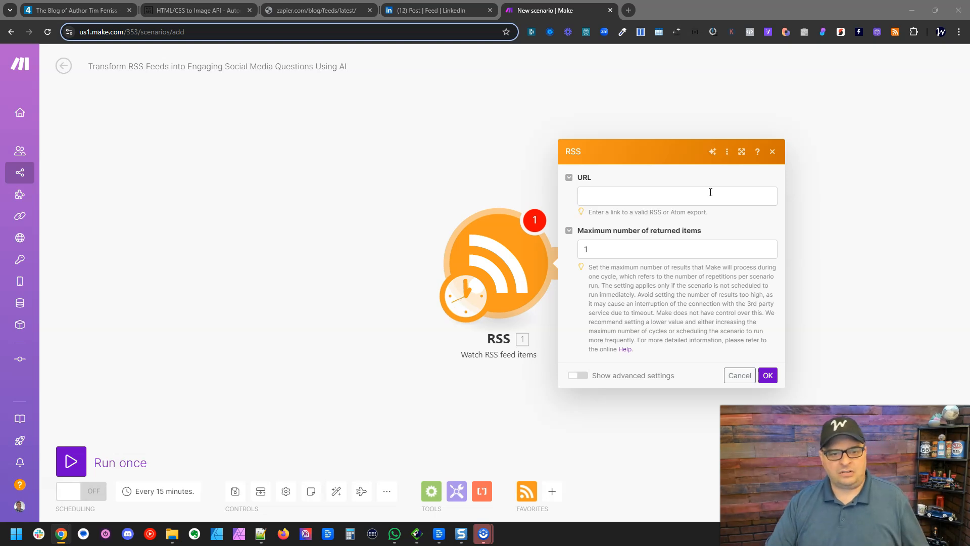
pyautogui.write('https://zapier.com/blog/feeds/latest/')
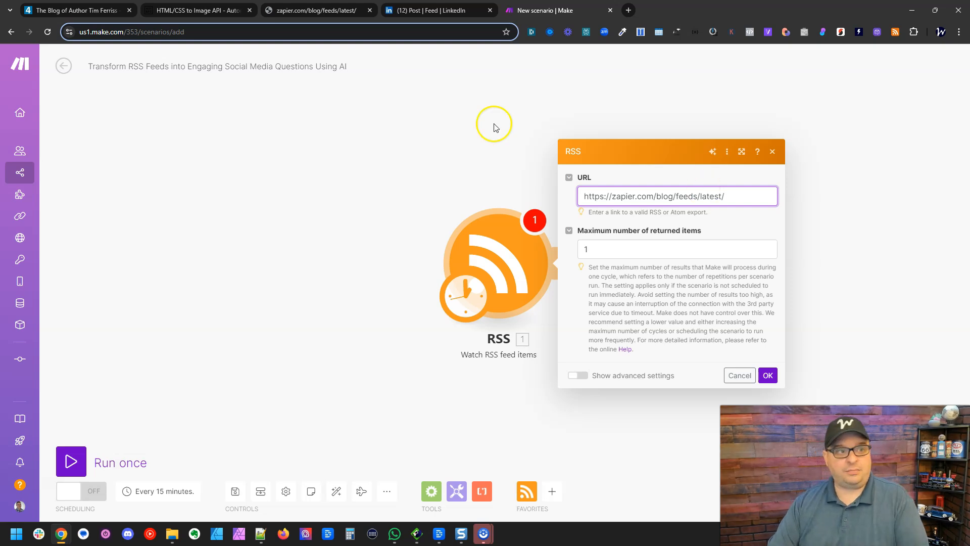
pyautogui.click(317, 10)
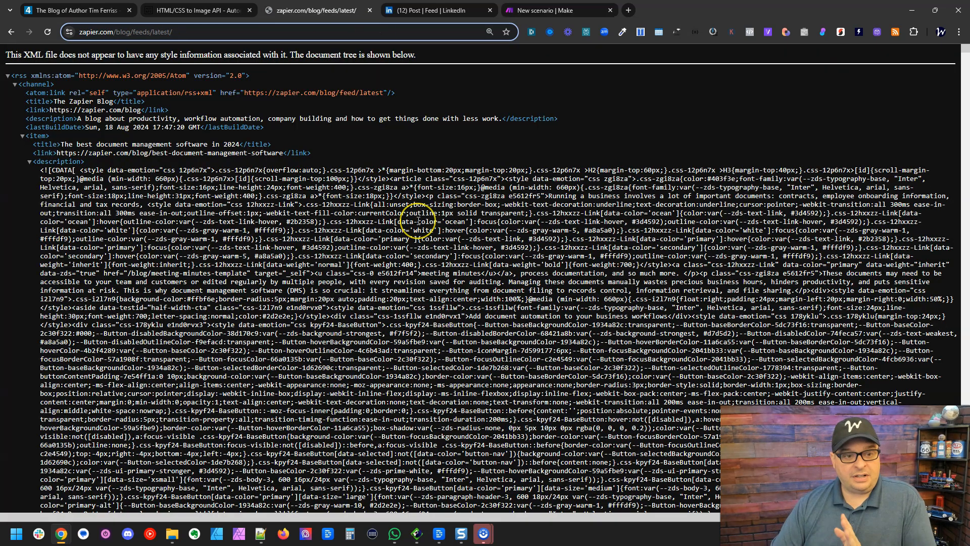
pyautogui.click(545, 10)
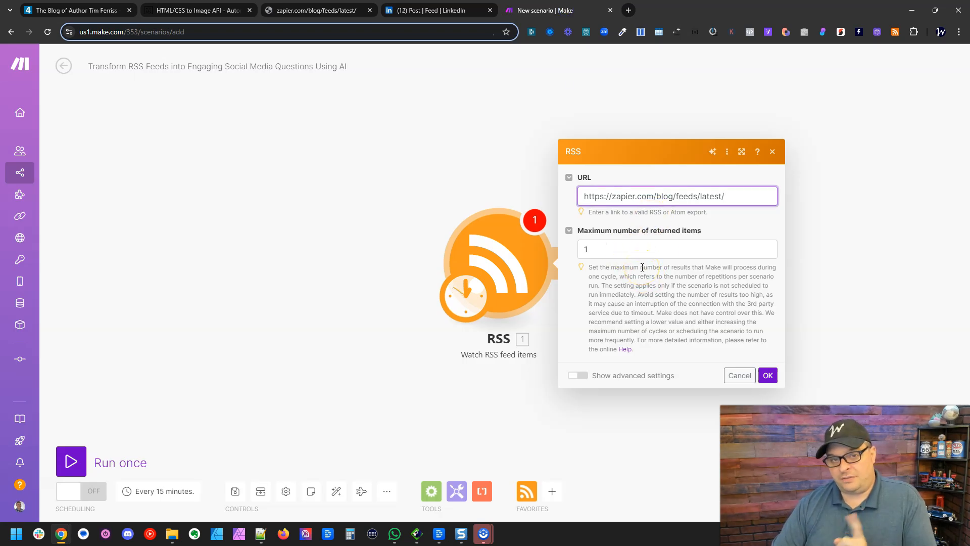
# Step: Save the RSS trigger settings and choose the starting feed item
pyautogui.click(767, 375)
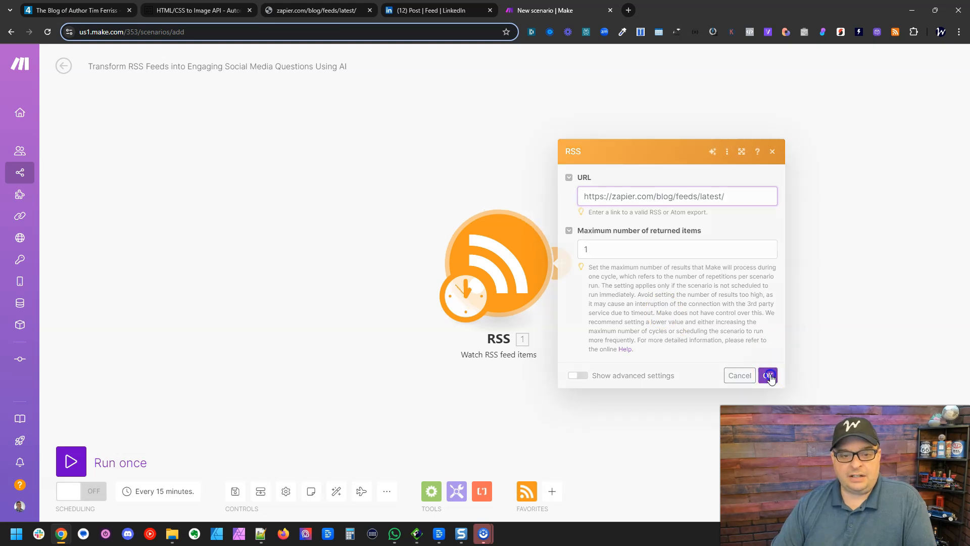
pyautogui.click(767, 376)
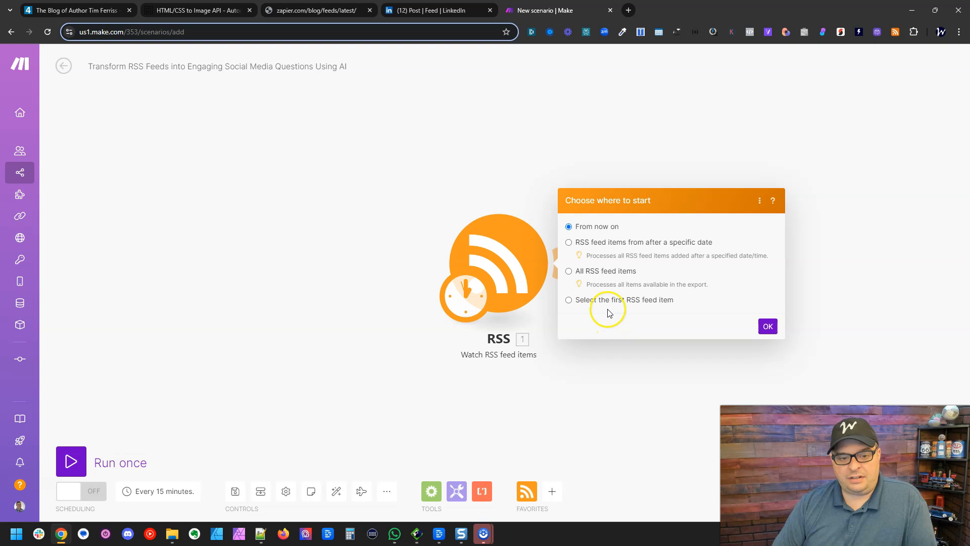
pyautogui.click(568, 300)
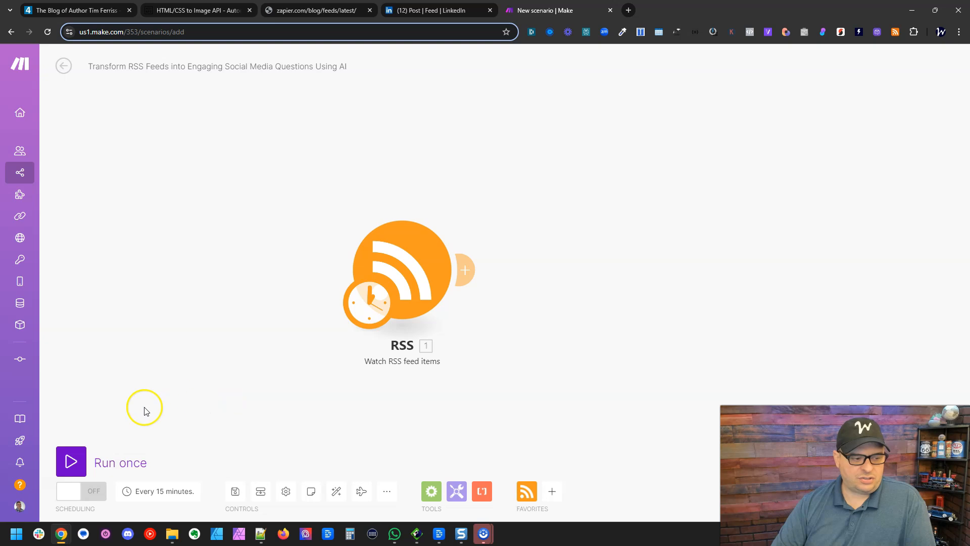
# Step: Run once and inspect the fetched 'How to make an Excel waterfall chart' bundle
pyautogui.click(71, 462)
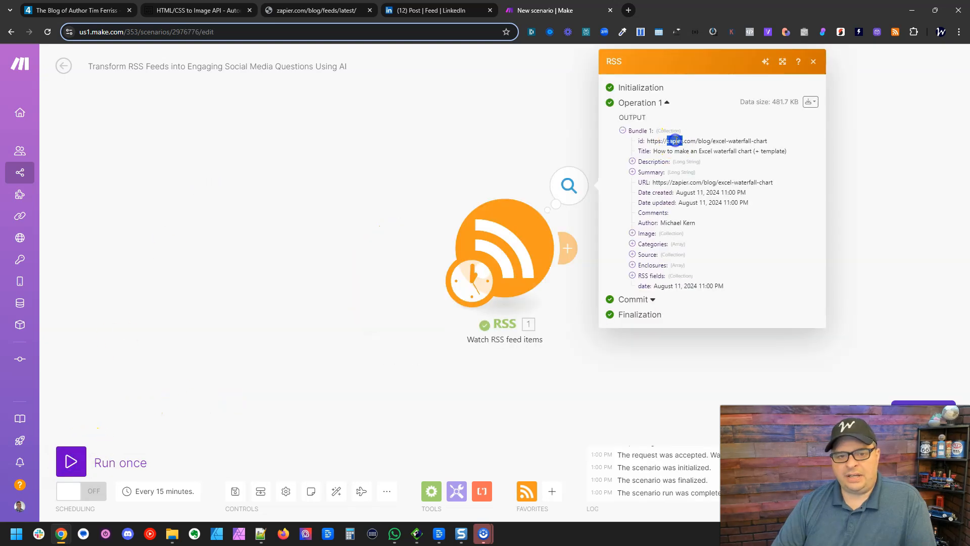
pyautogui.doubleClick(707, 141)
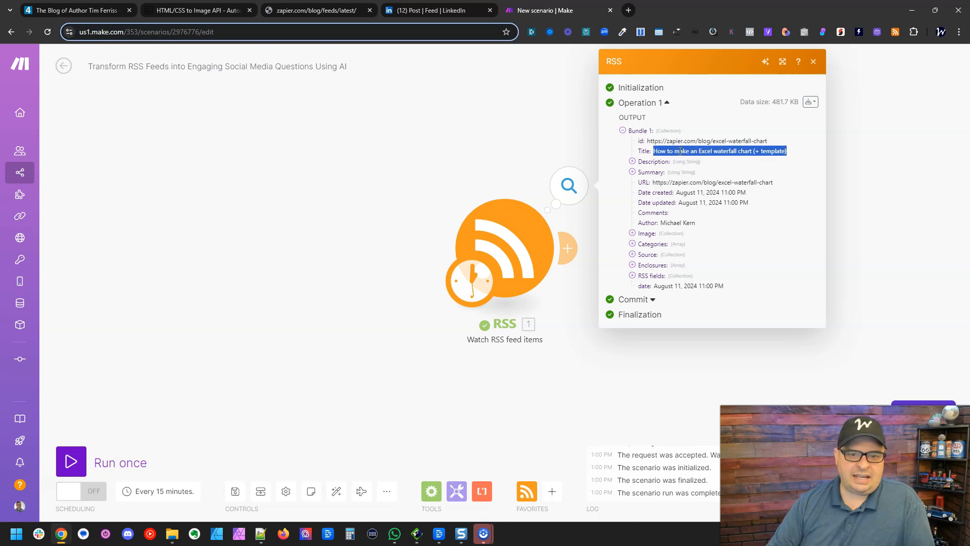
pyautogui.click(813, 62)
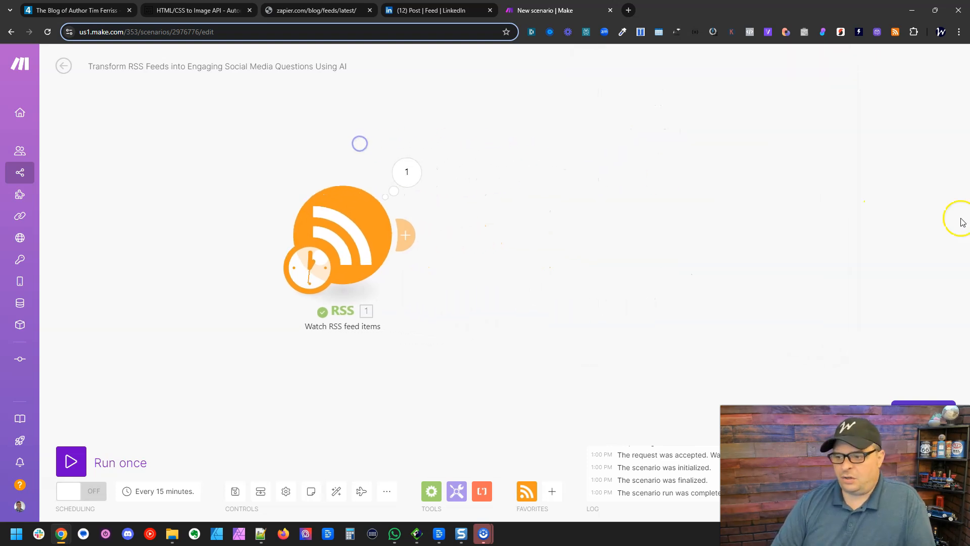
# Step: Add an OpenAI Create a Completion step on gpt-4o-mini with a User message prompt
pyautogui.click(406, 235)
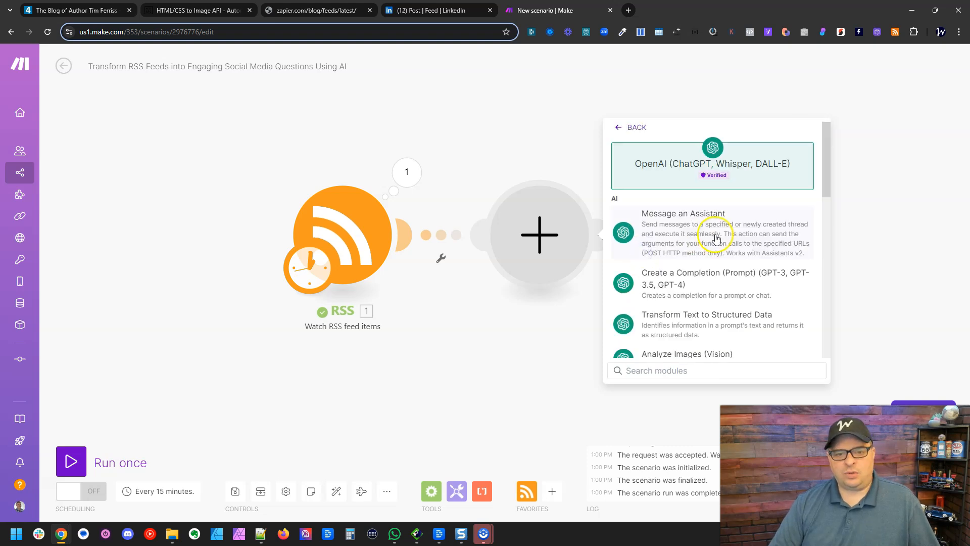
pyautogui.moveTo(691, 284)
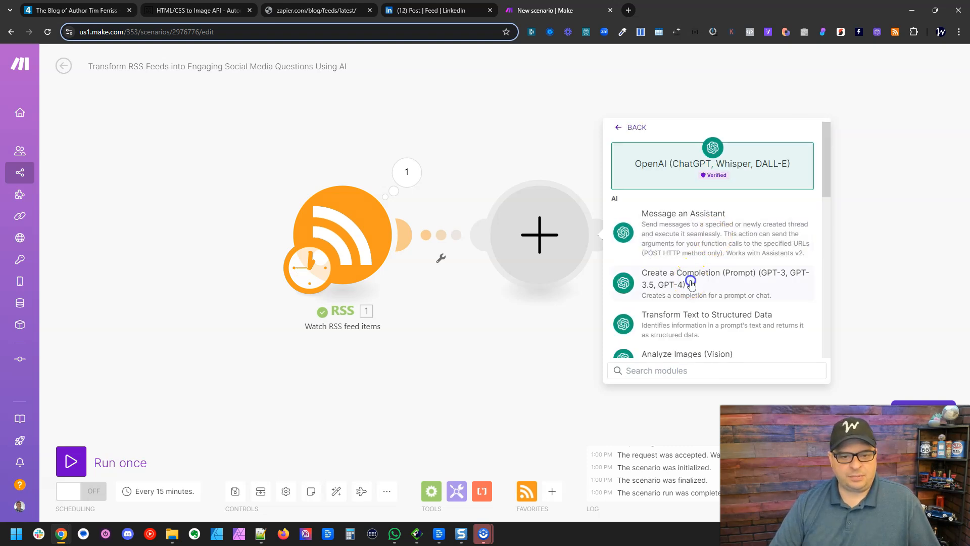
pyautogui.click(712, 279)
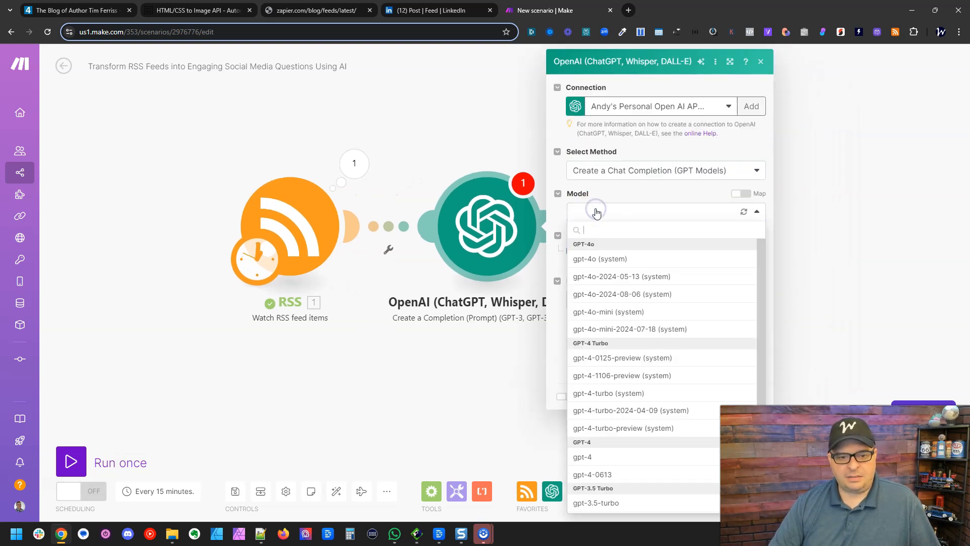
pyautogui.moveTo(618, 315)
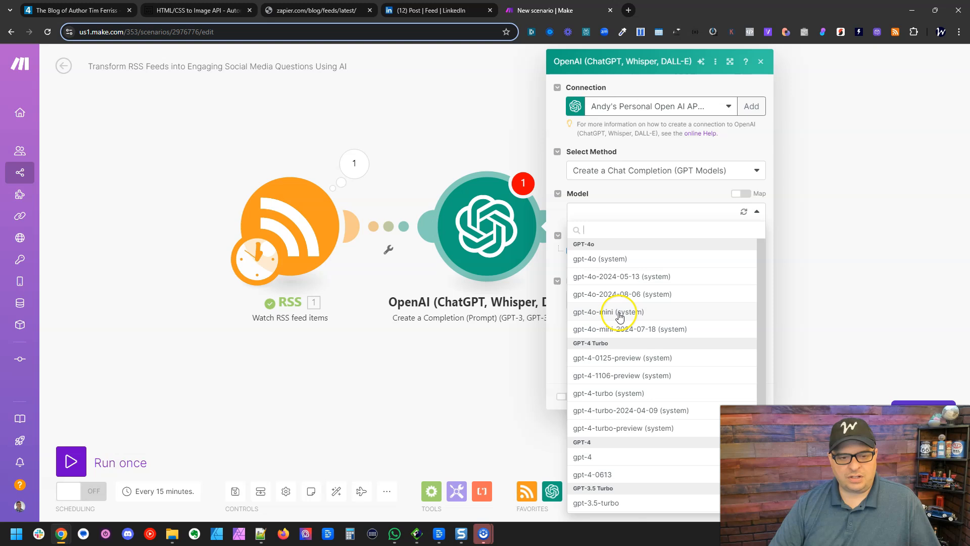
pyautogui.click(608, 312)
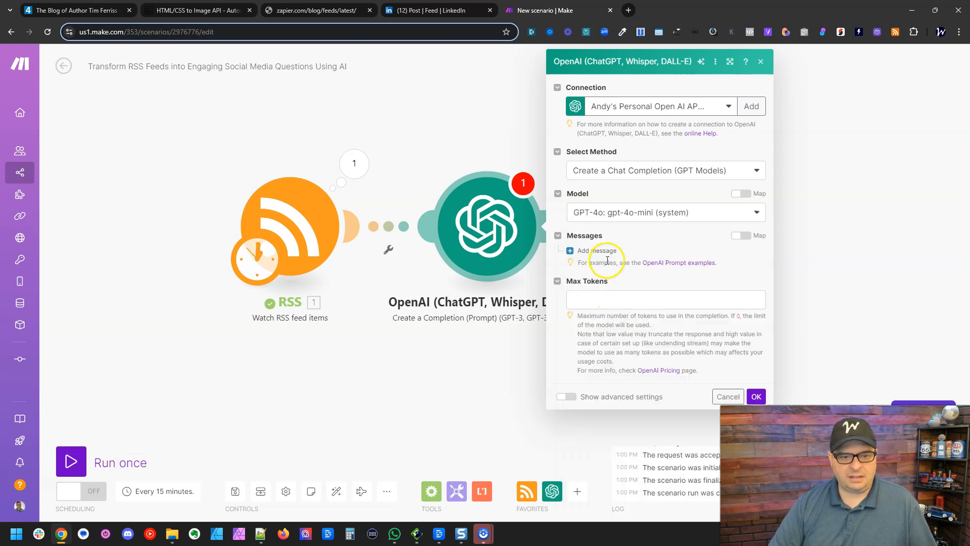
pyautogui.click(596, 250)
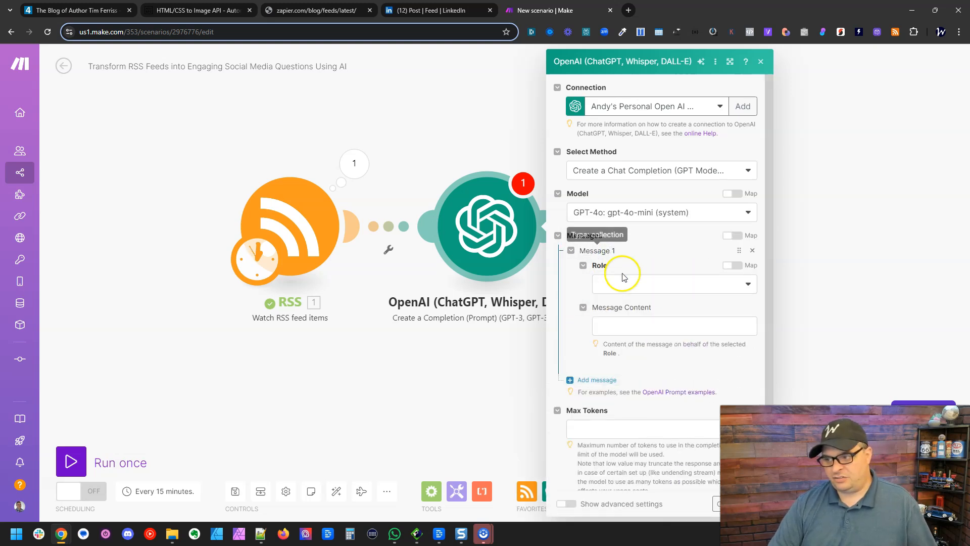
pyautogui.click(673, 283)
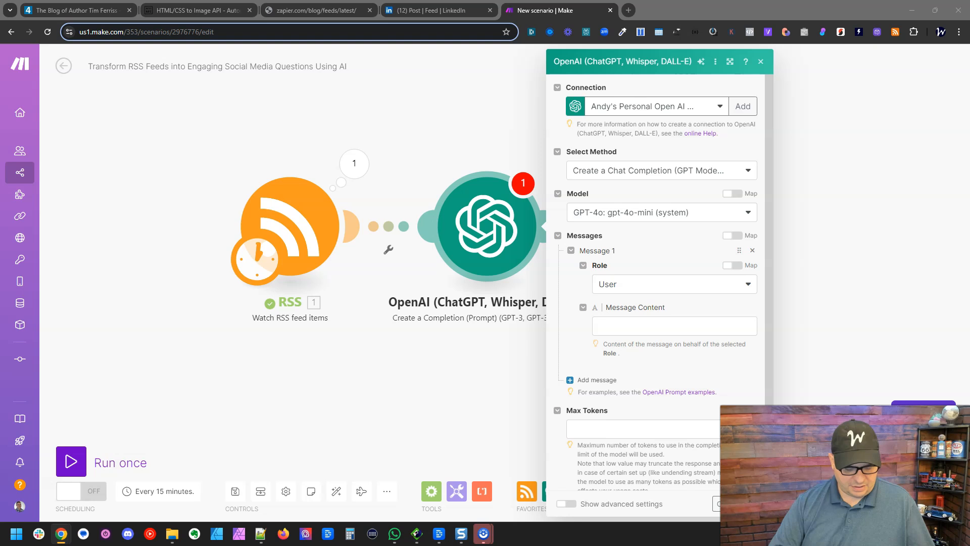
pyautogui.click(673, 326)
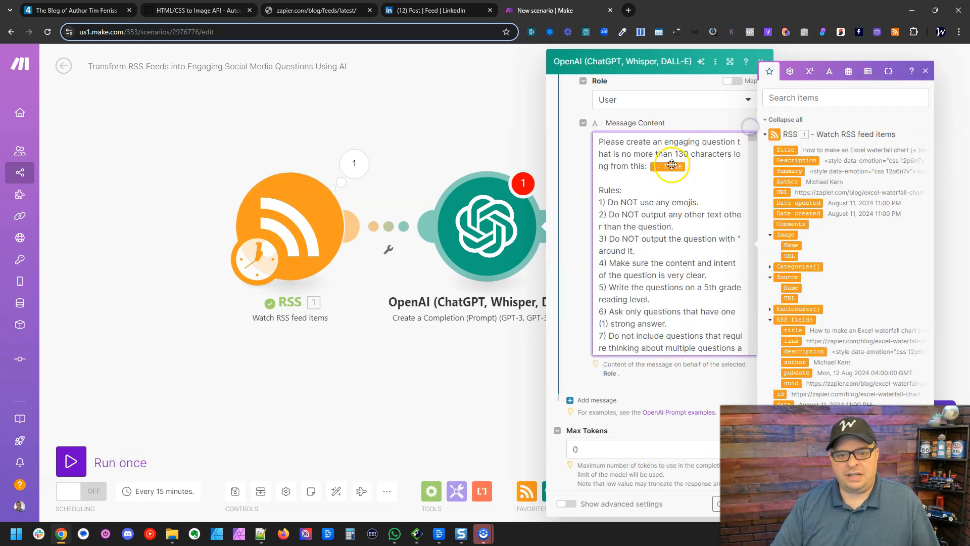
# Step: Review the prompt, select the 'You are a question writer' paragraph, and save the OpenAI module
pyautogui.click(670, 165)
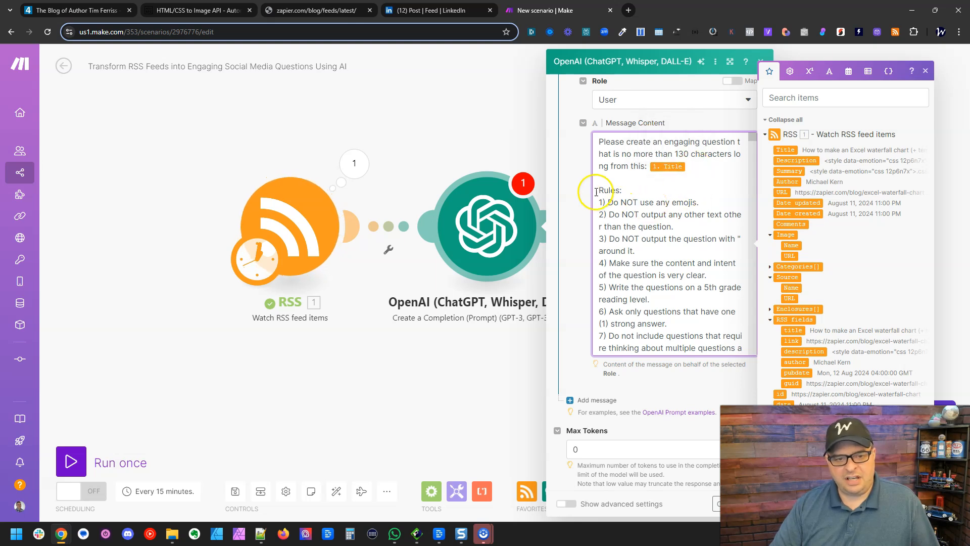
pyautogui.scroll(-3)
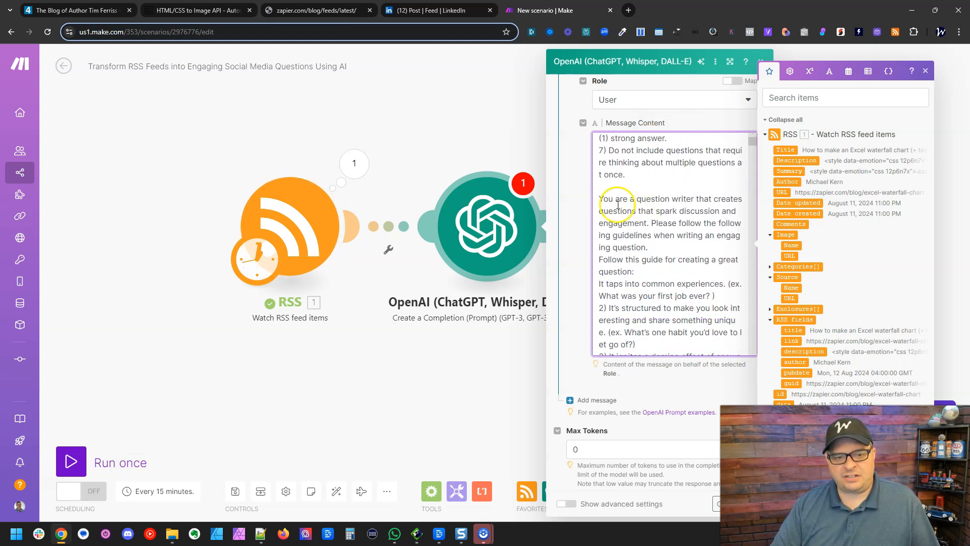
pyautogui.moveTo(599, 198); pyautogui.dragTo(637, 265)
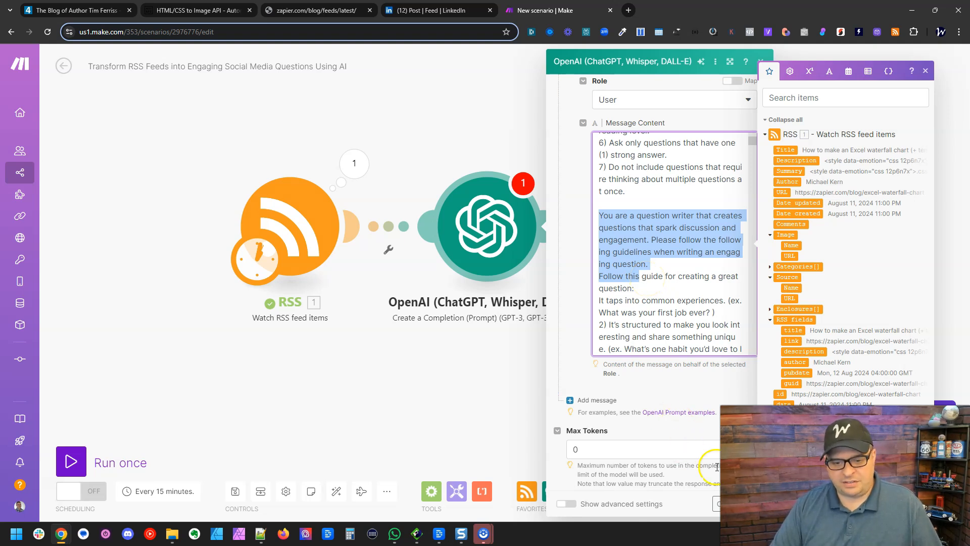
pyautogui.click(925, 70)
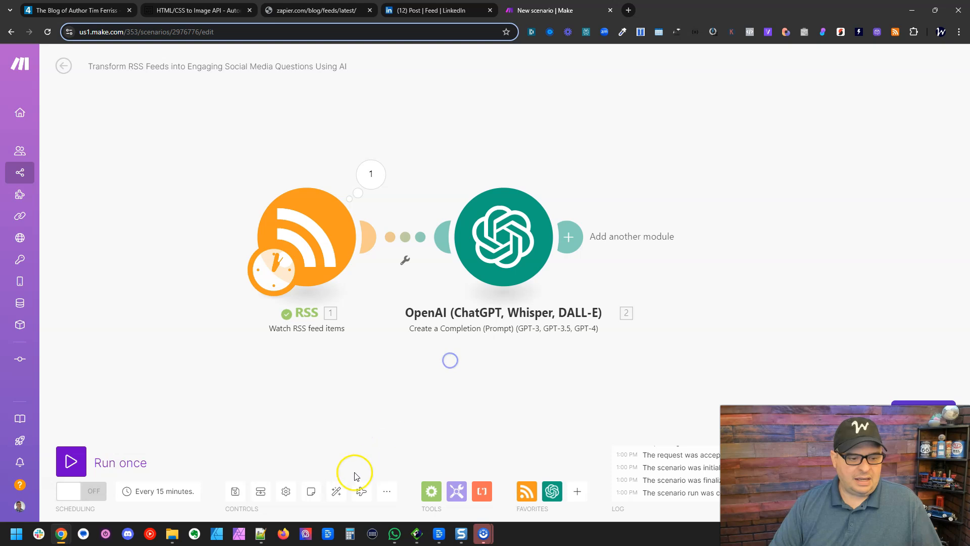
# Step: Test-run the scenario, fetching '33 email marketing best practices for 2024', then close the RSS output
pyautogui.click(70, 461)
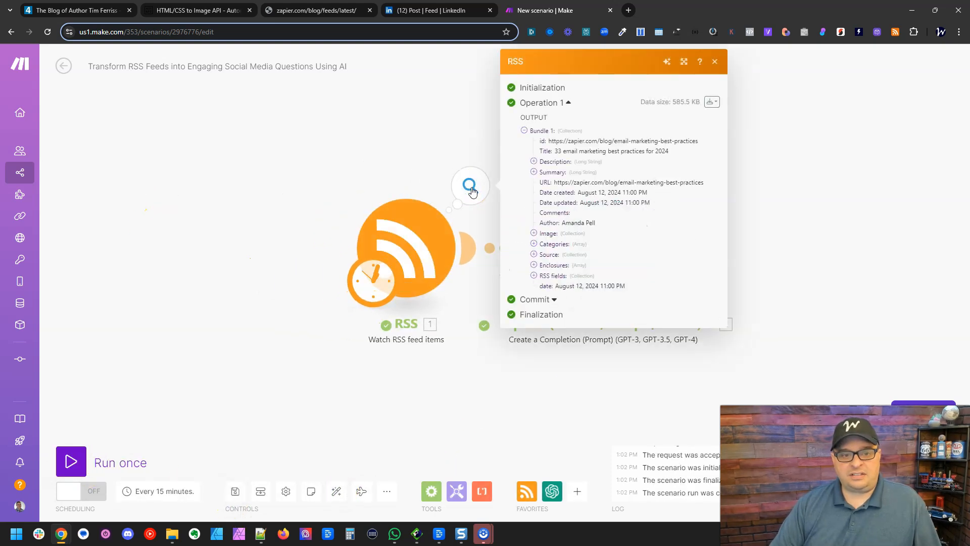
pyautogui.moveTo(582, 152)
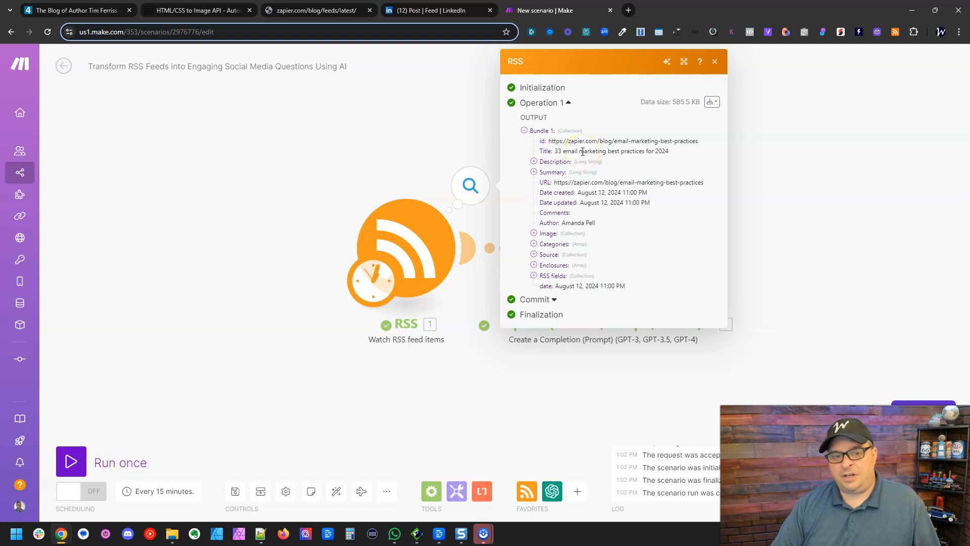
pyautogui.moveTo(792, 130)
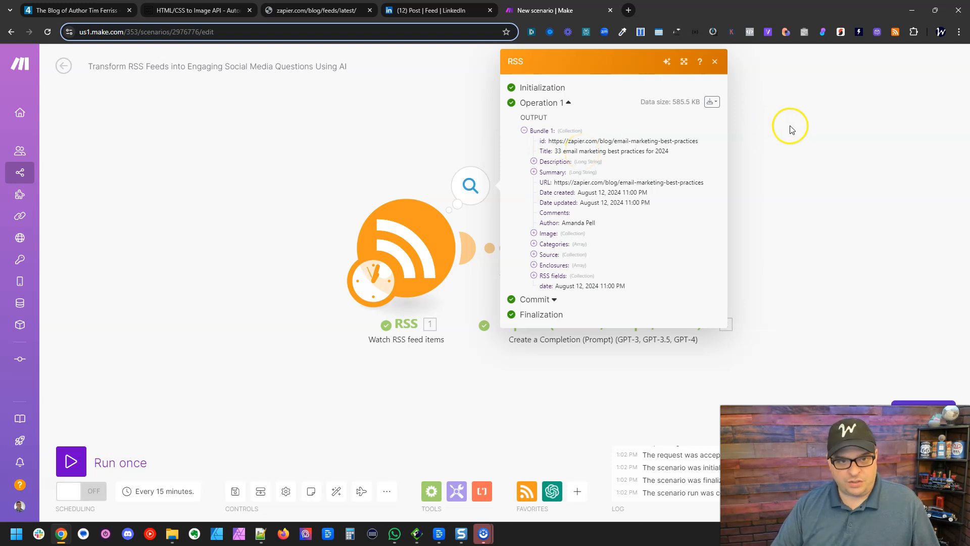
pyautogui.click(598, 247)
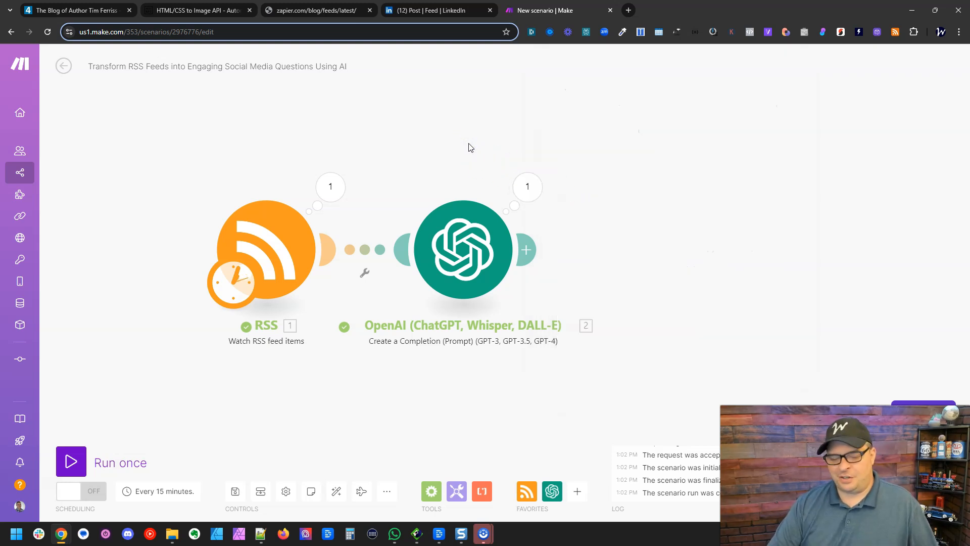
# Step: Add an HTML/CSS to Image 'Create an Image with HTML/CSS' module after OpenAI
pyautogui.click(525, 249)
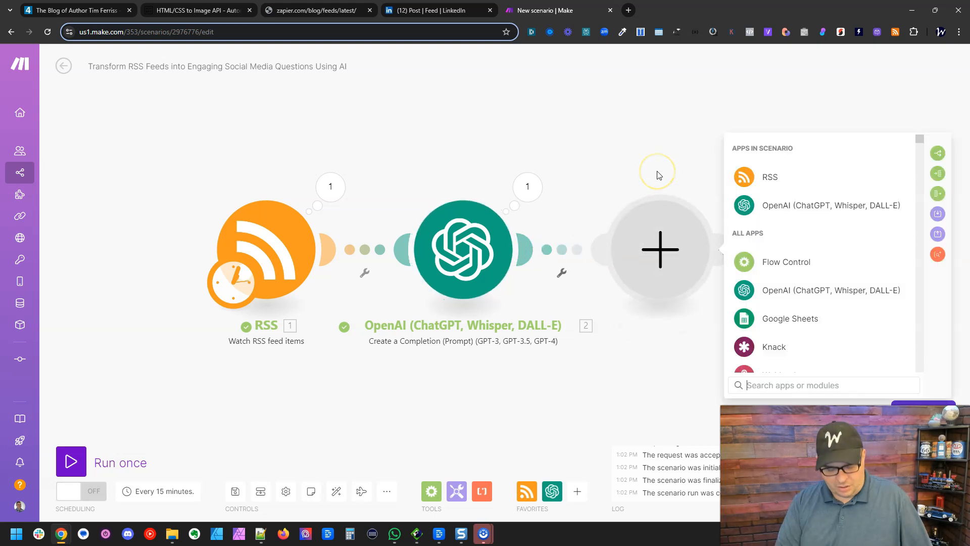
pyautogui.write('htmlcss')
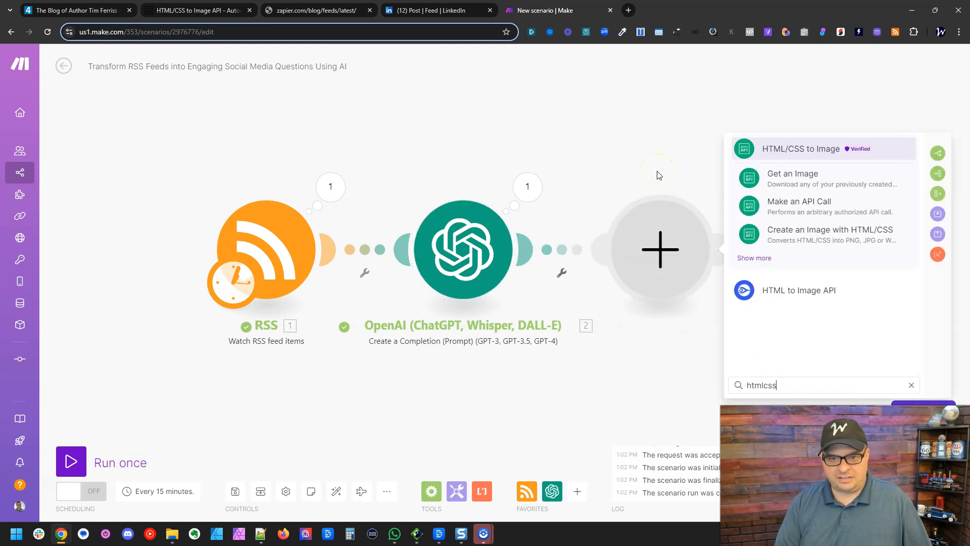
pyautogui.click(801, 148)
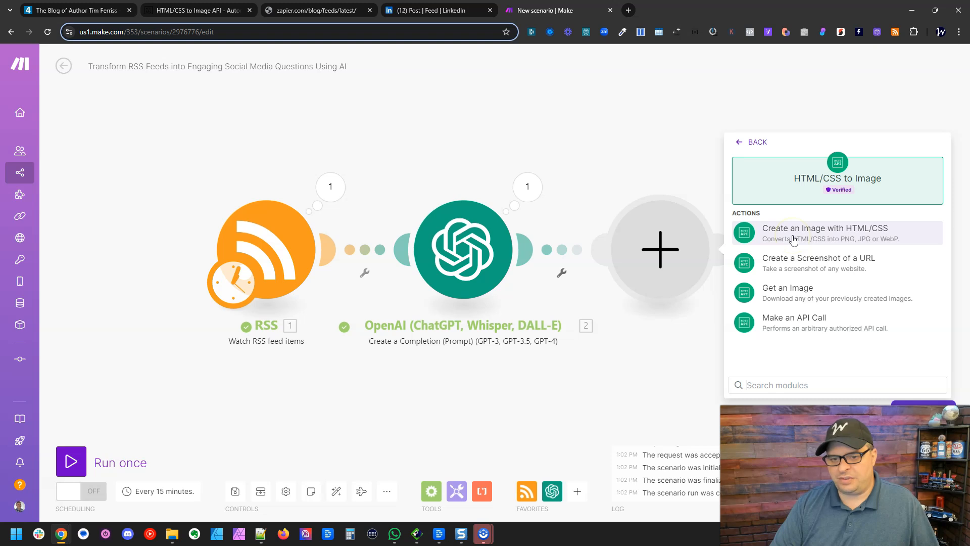
pyautogui.click(815, 232)
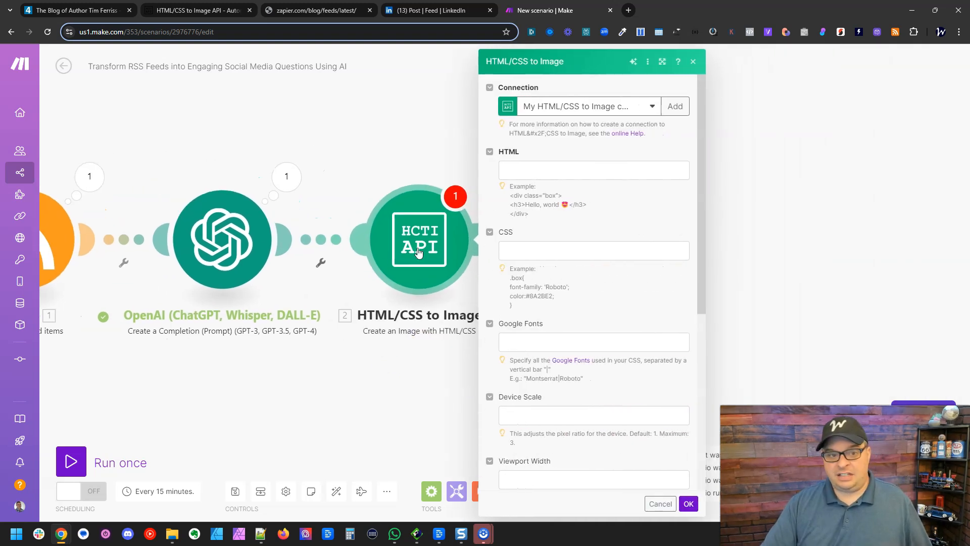
# Step: Fill the HTML with the OpenAI result and #DailyQuestions, set selector .table, and save
pyautogui.click(592, 170)
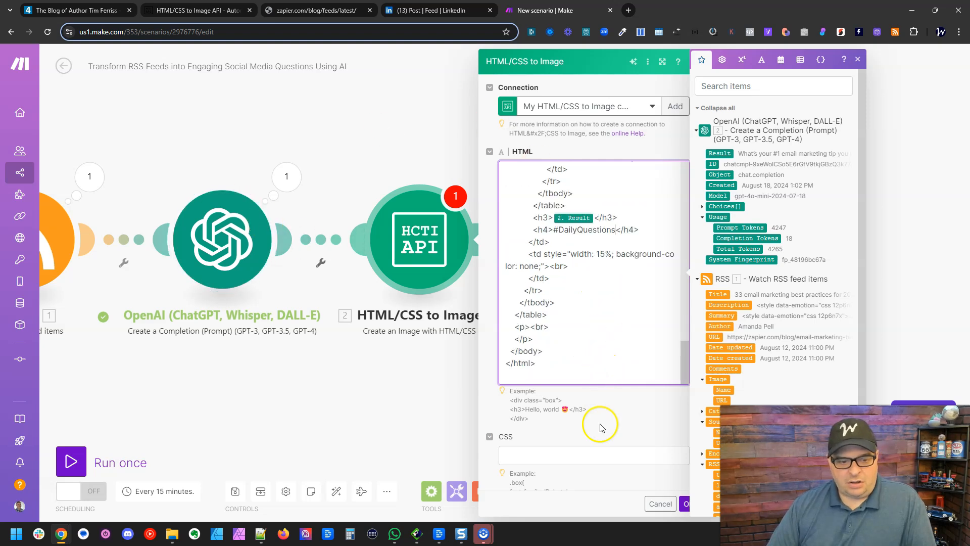
pyautogui.scroll(-3)
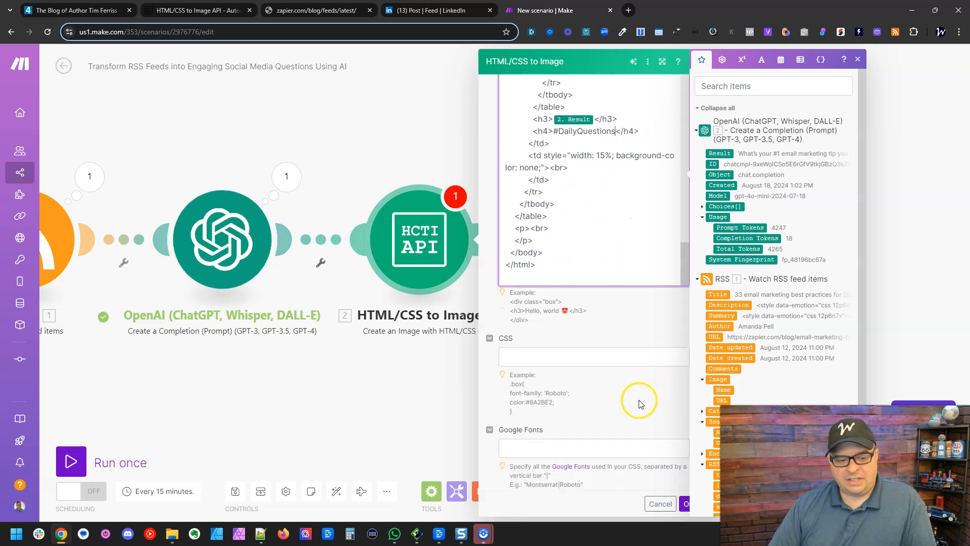
pyautogui.scroll(-3)
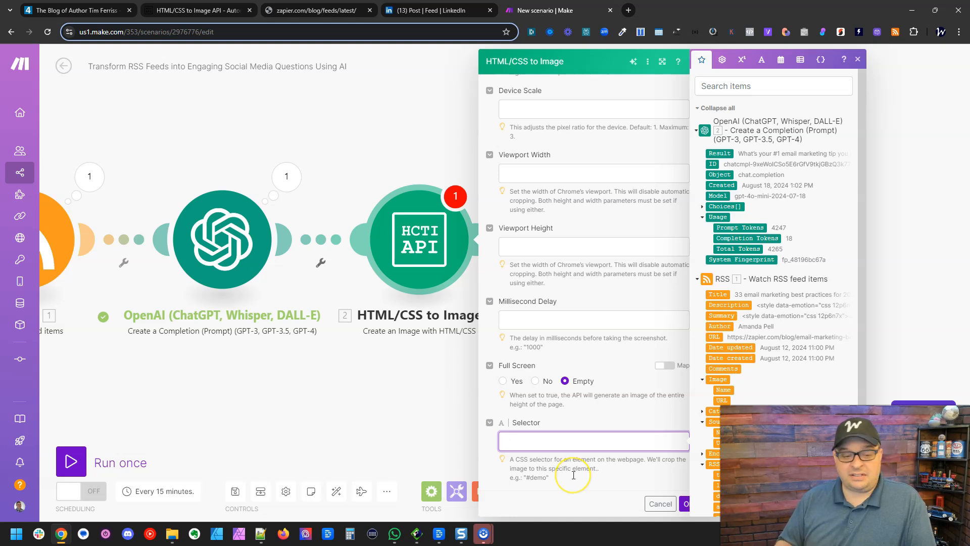
pyautogui.click(593, 441)
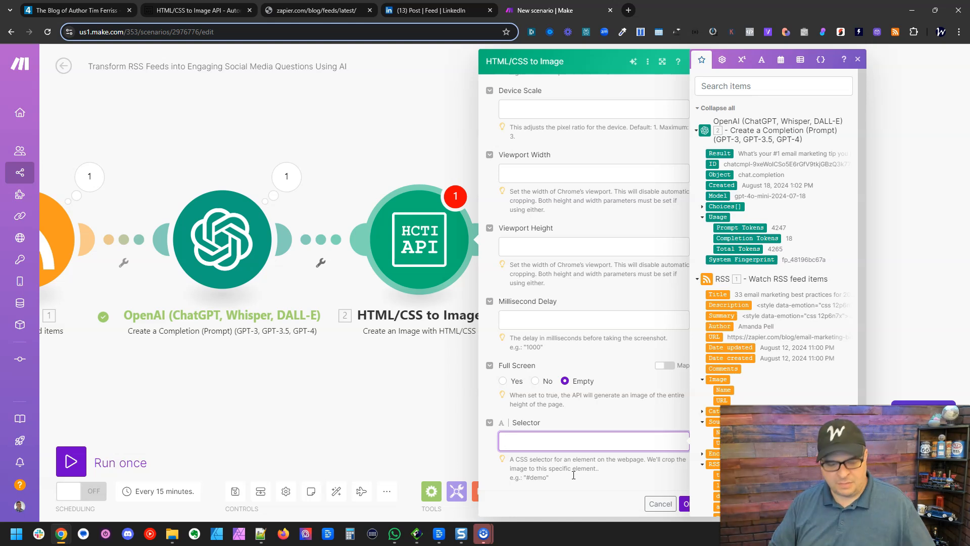
pyautogui.write('.table')
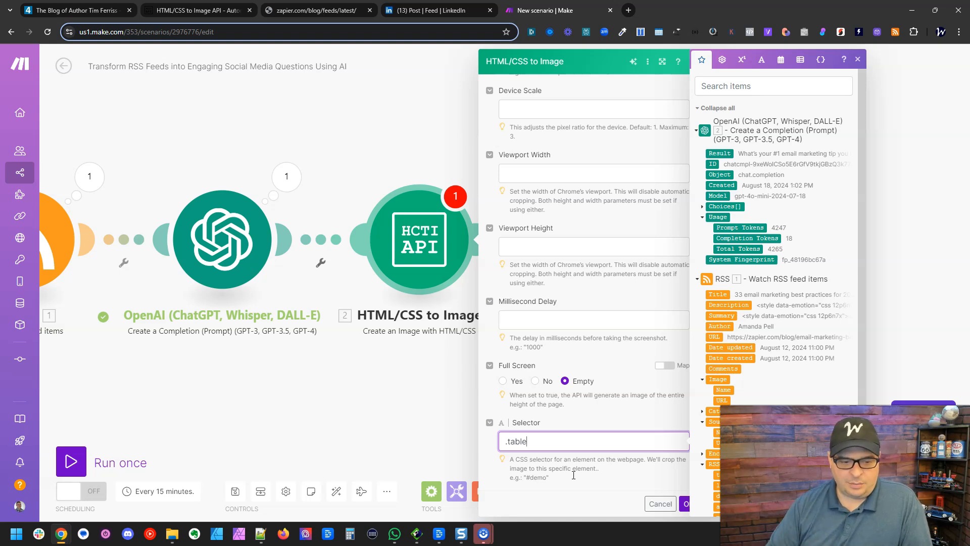
pyautogui.click(686, 503)
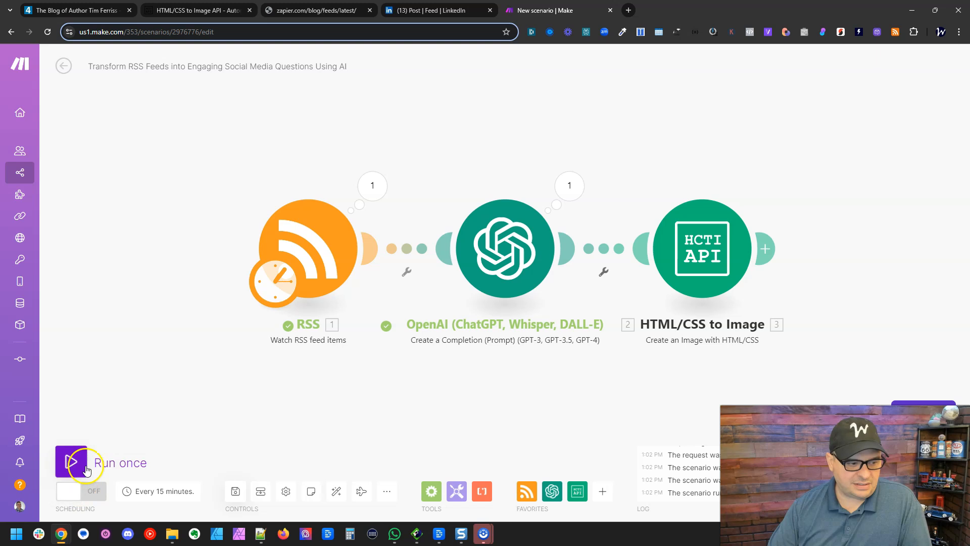
# Step: Run the three-module scenario and inspect the OpenAI question and returned image URL
pyautogui.click(372, 185)
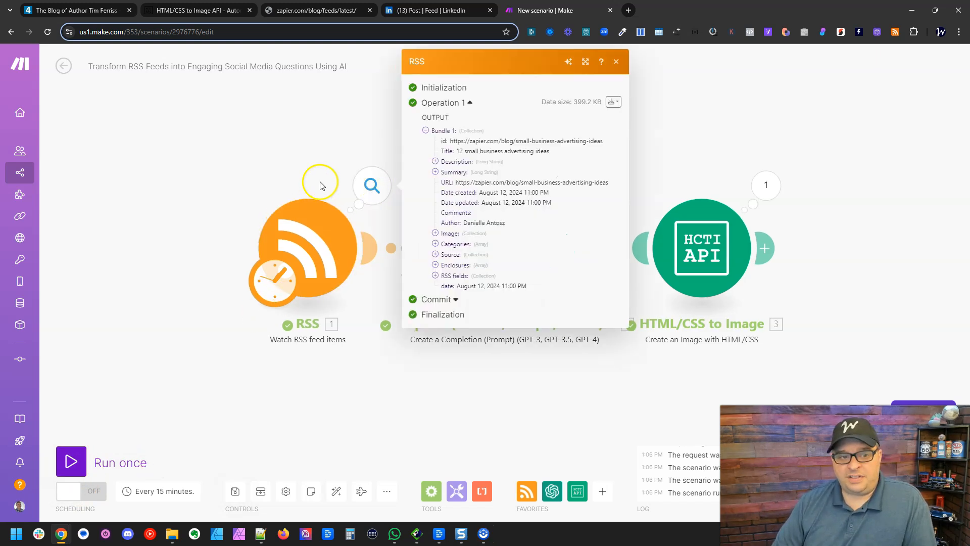
pyautogui.click(617, 61)
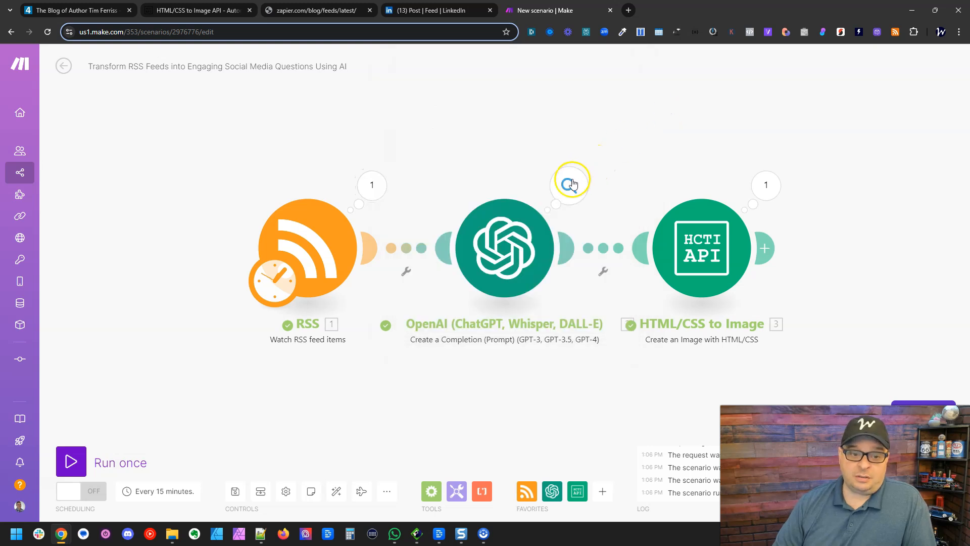
pyautogui.click(569, 185)
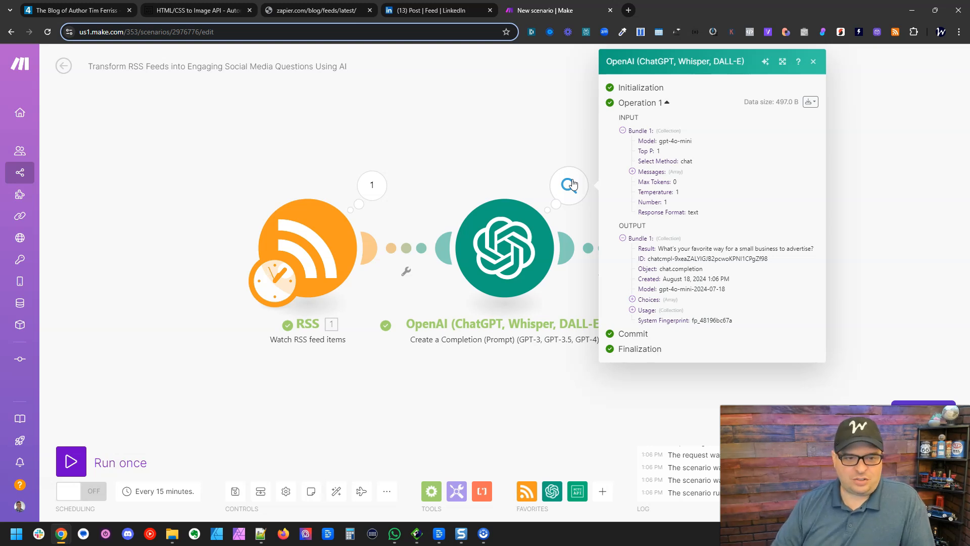
pyautogui.click(767, 185)
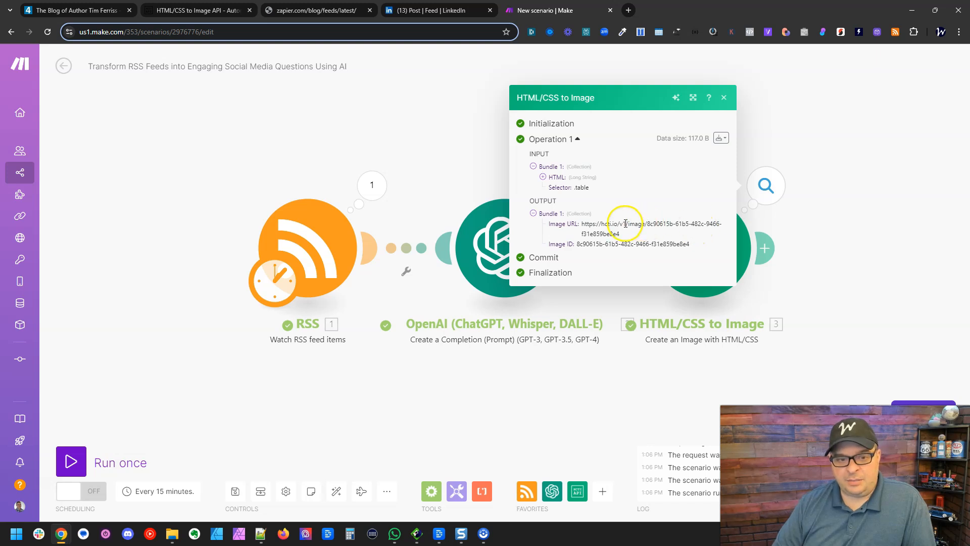
# Step: Open the hcti.io image URL in a new browser tab
pyautogui.rightClick(625, 223)
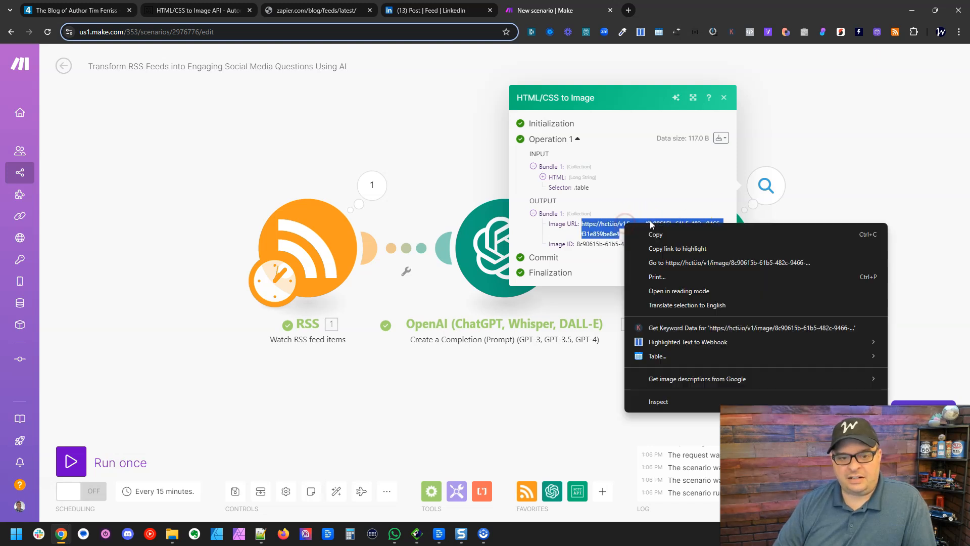
pyautogui.click(729, 263)
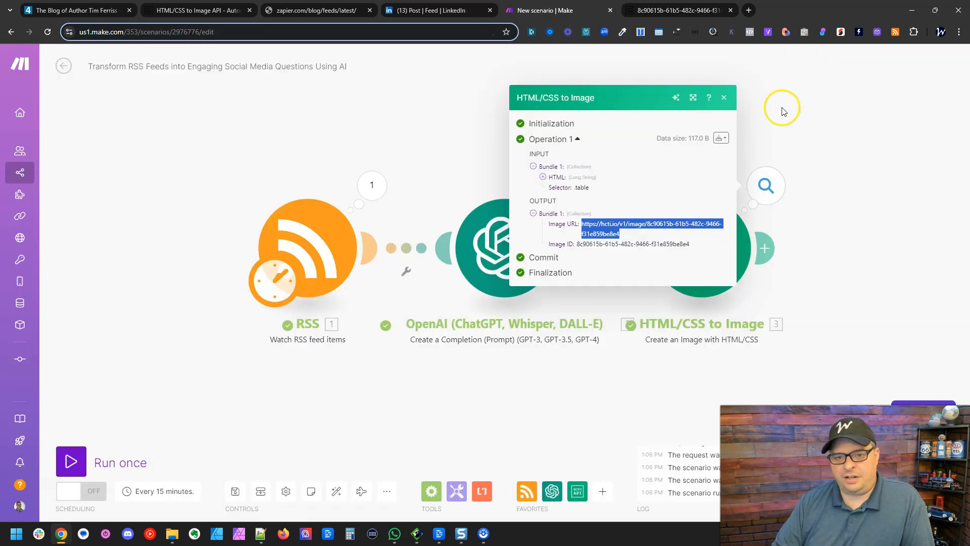
# Step: Add a Buffer 'Create a status update' module after the image step
pyautogui.click(723, 97)
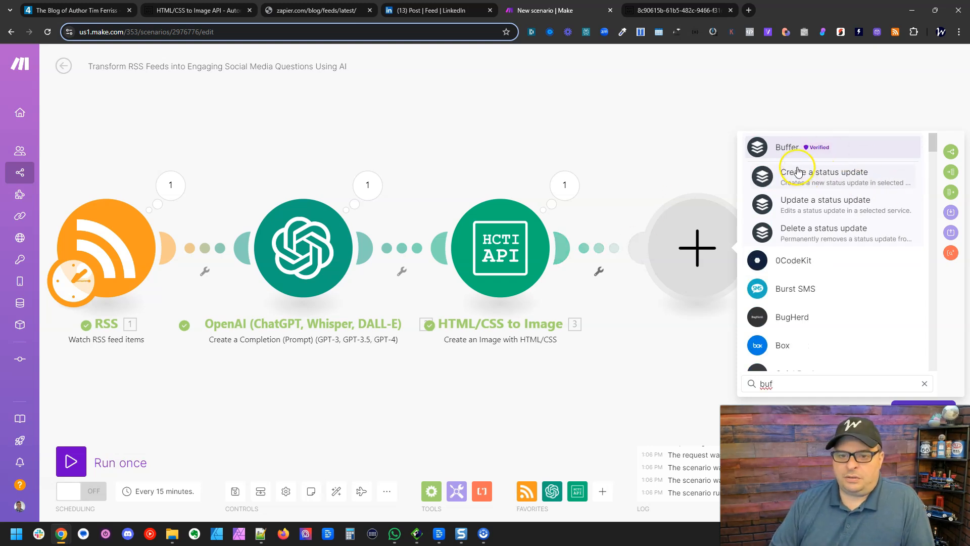
pyautogui.click(788, 147)
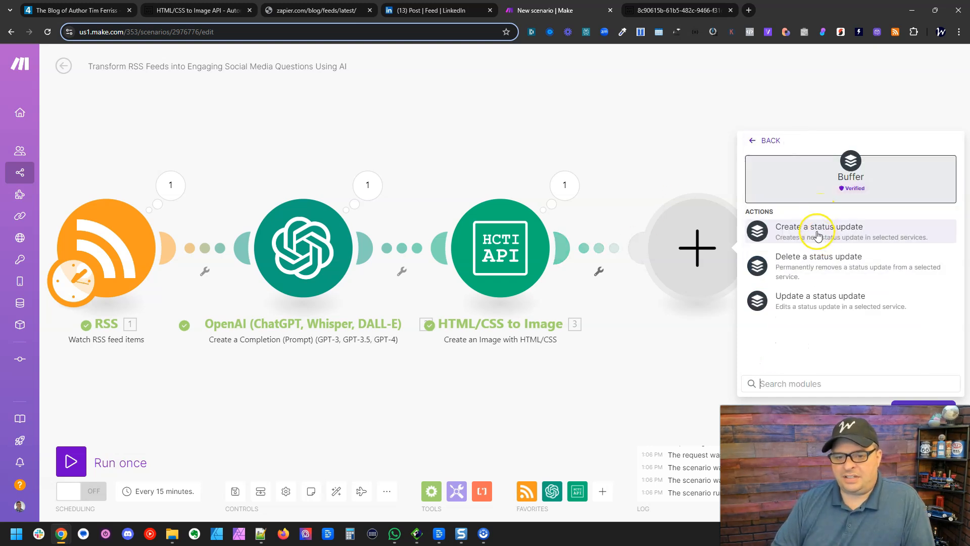
pyautogui.click(818, 226)
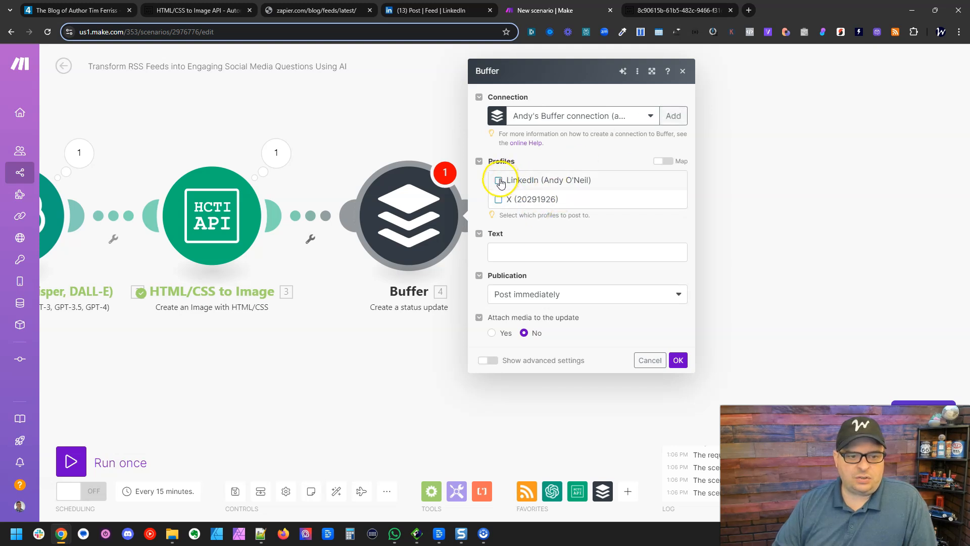
# Step: Post to LinkedIn with the OpenAI result as text, added to the end of the queue
pyautogui.click(499, 180)
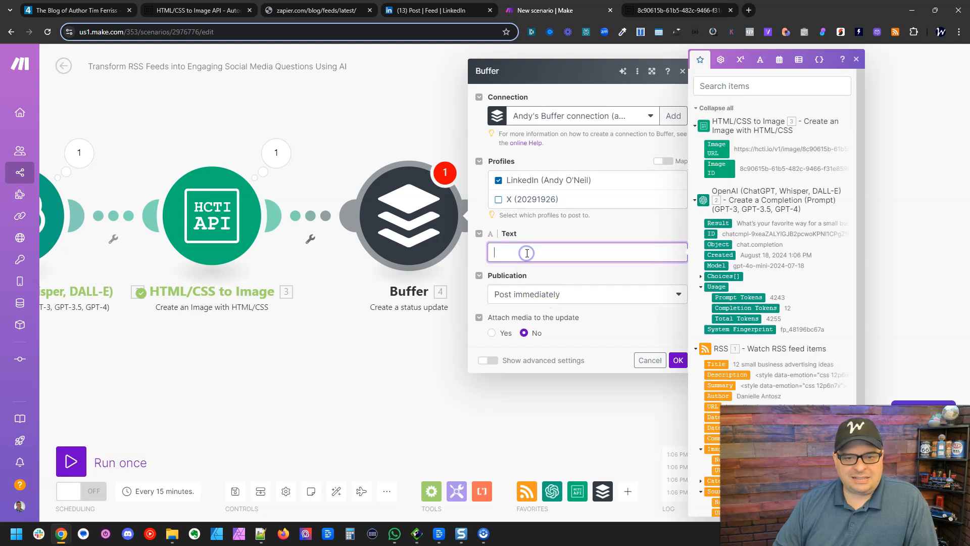
pyautogui.moveTo(724, 223)
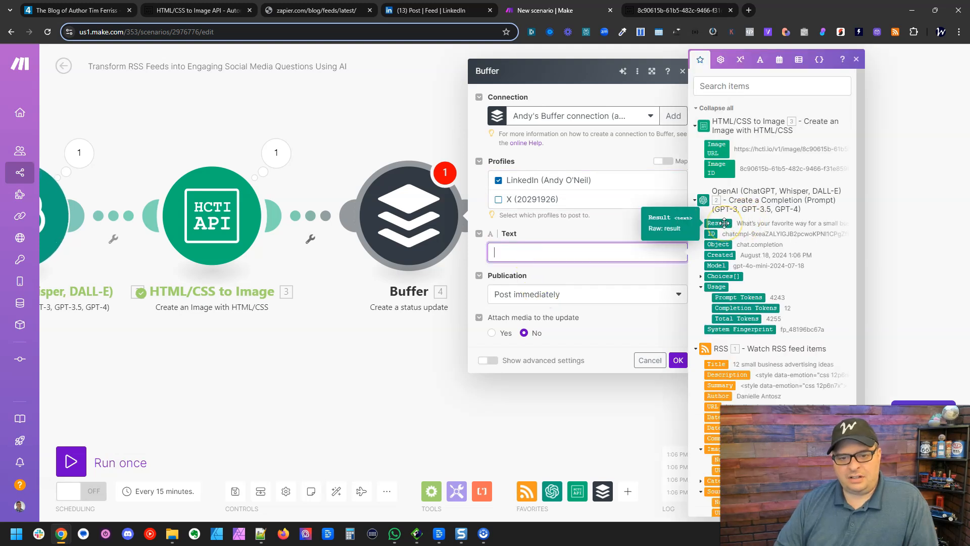
pyautogui.click(724, 223)
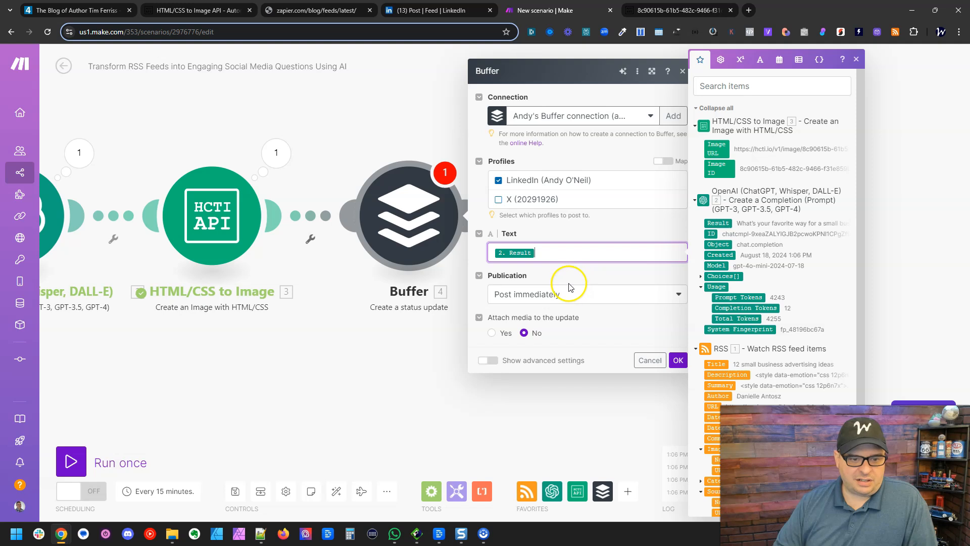
pyautogui.click(586, 294)
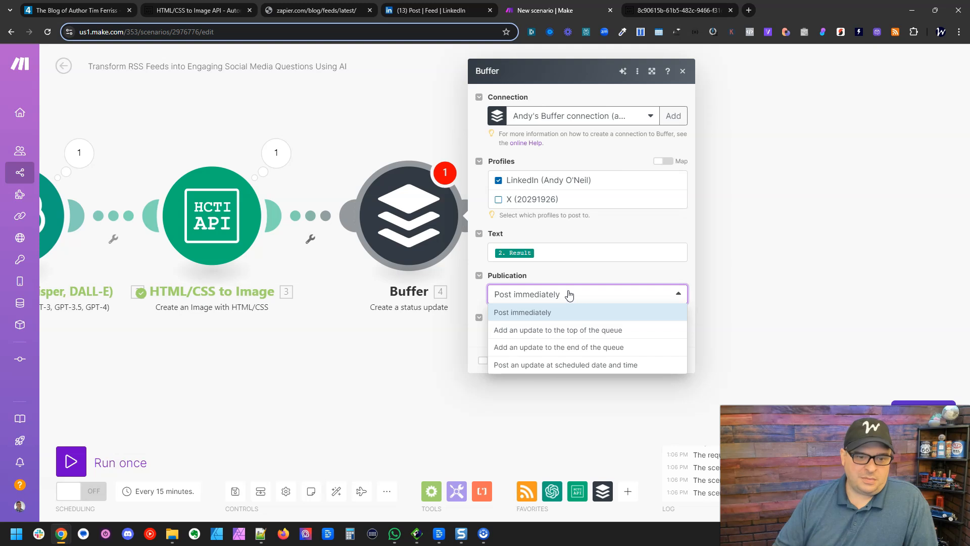
pyautogui.moveTo(576, 330)
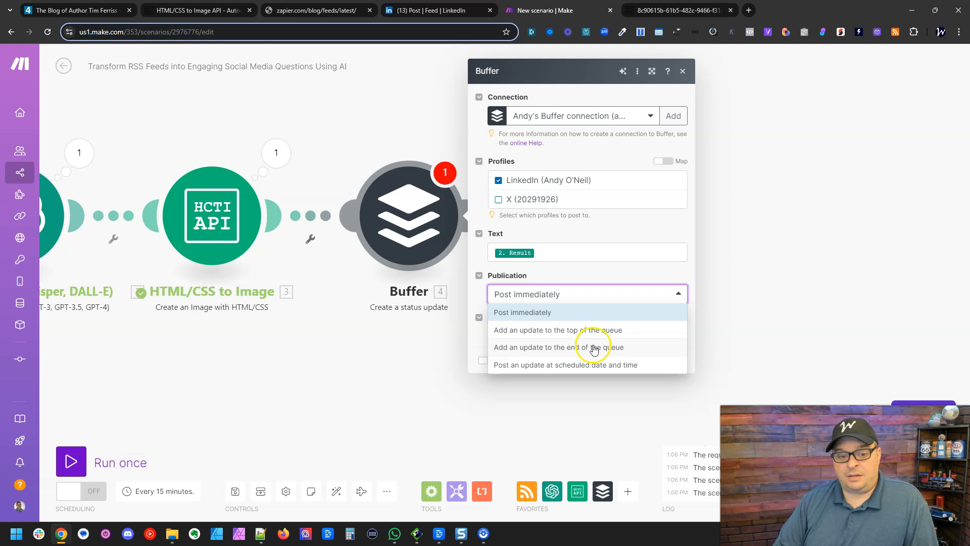
pyautogui.click(554, 347)
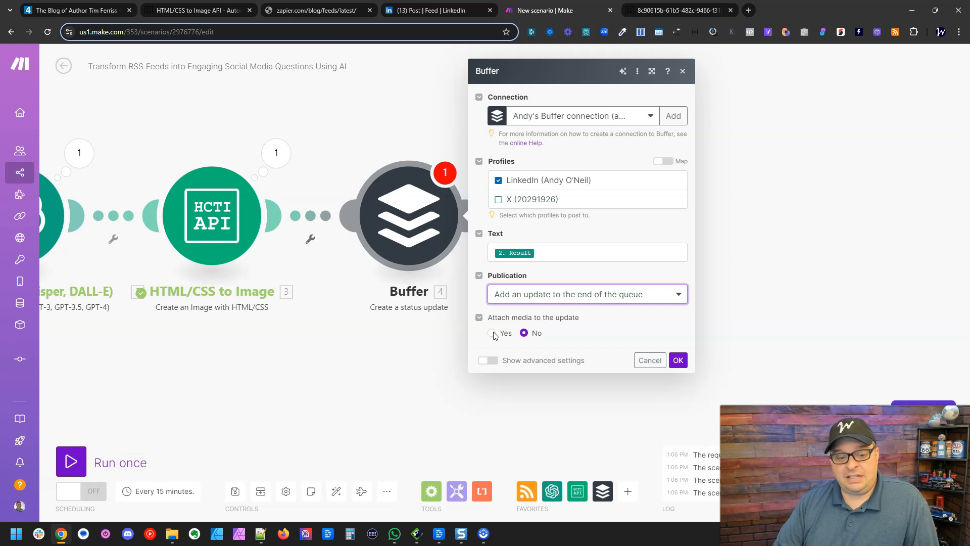
# Step: Attach media titled with the OpenAI result, described #DailyQuestion, linked to the image URL
pyautogui.click(491, 333)
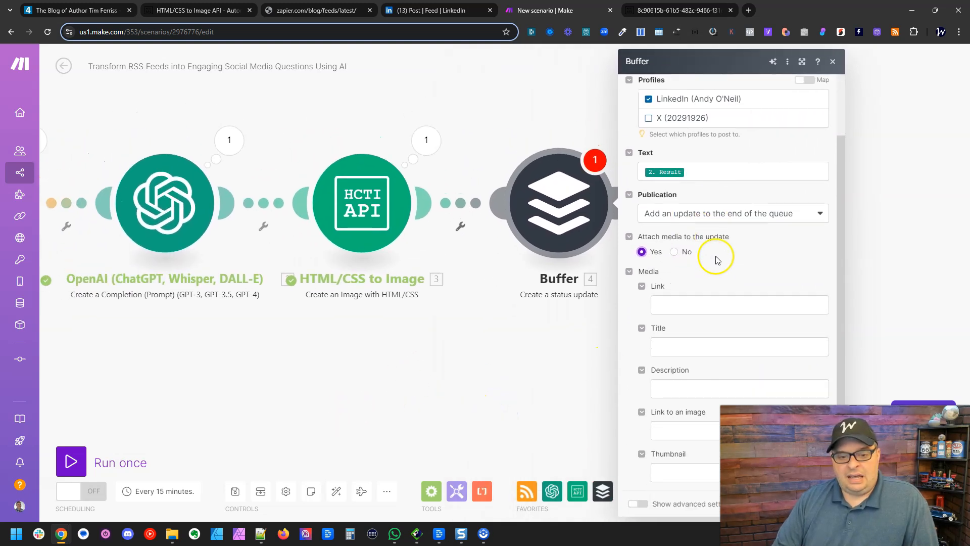
pyautogui.click(740, 304)
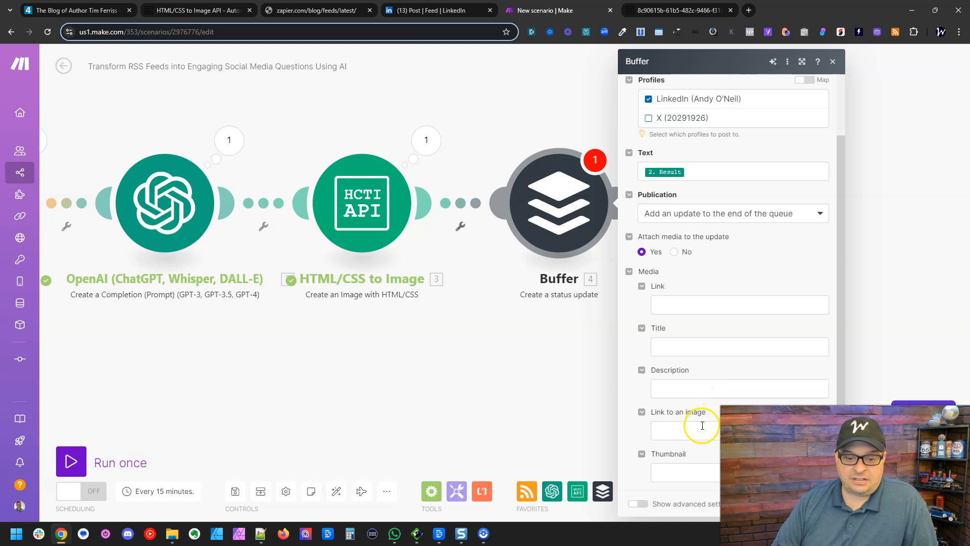
pyautogui.click(738, 304)
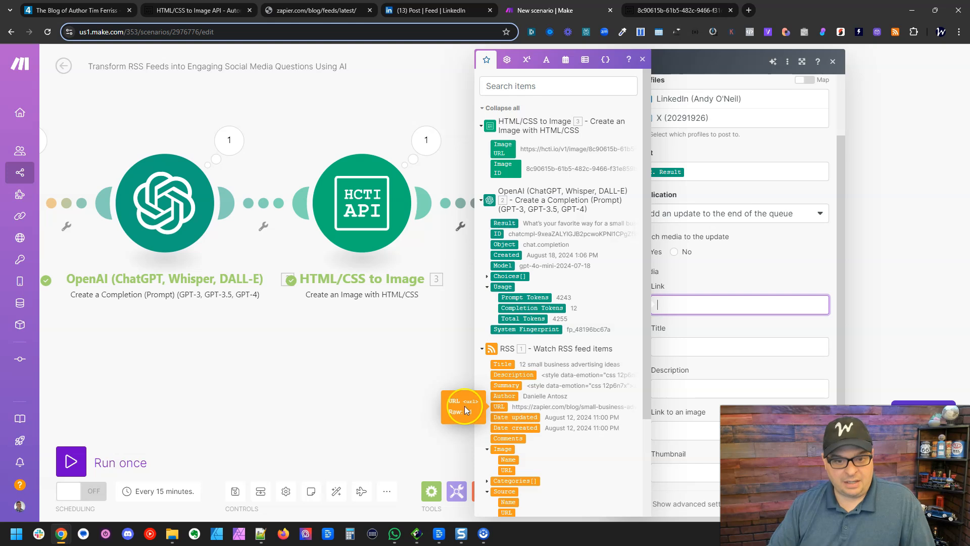
pyautogui.click(740, 346)
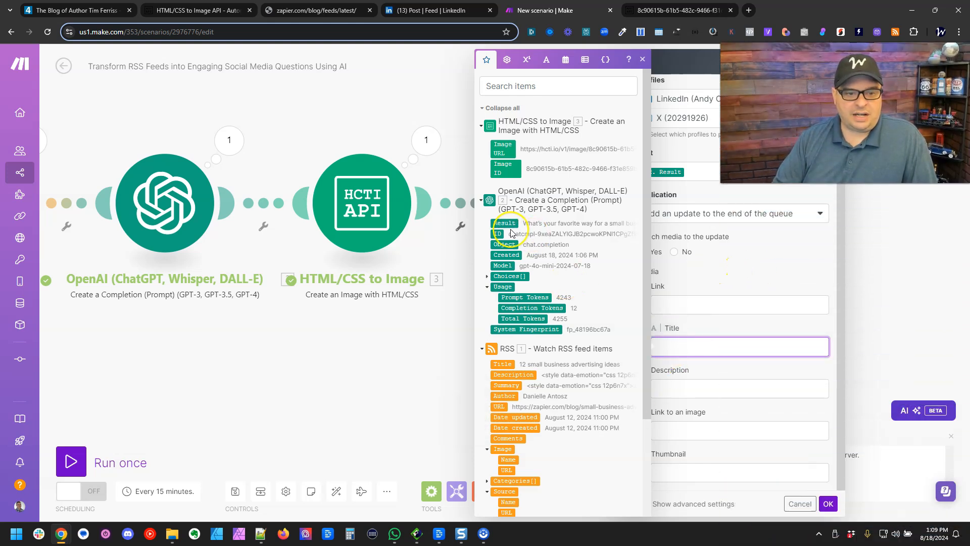
pyautogui.click(505, 223)
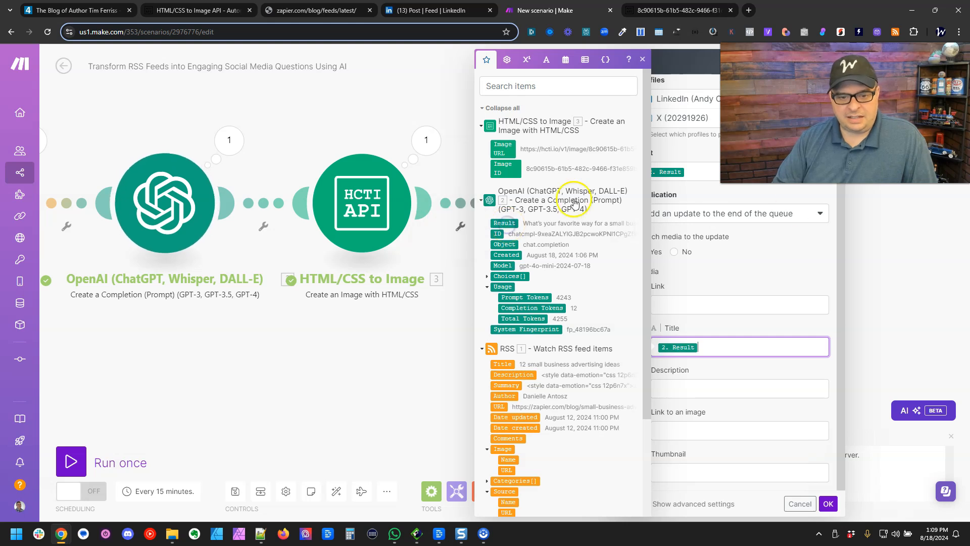
pyautogui.click(739, 388)
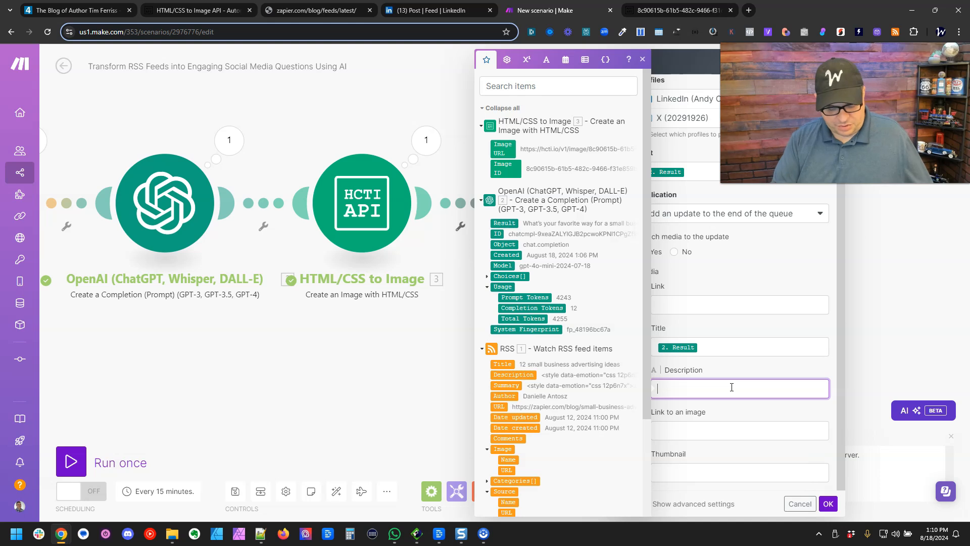
pyautogui.write('#DailyQuestion')
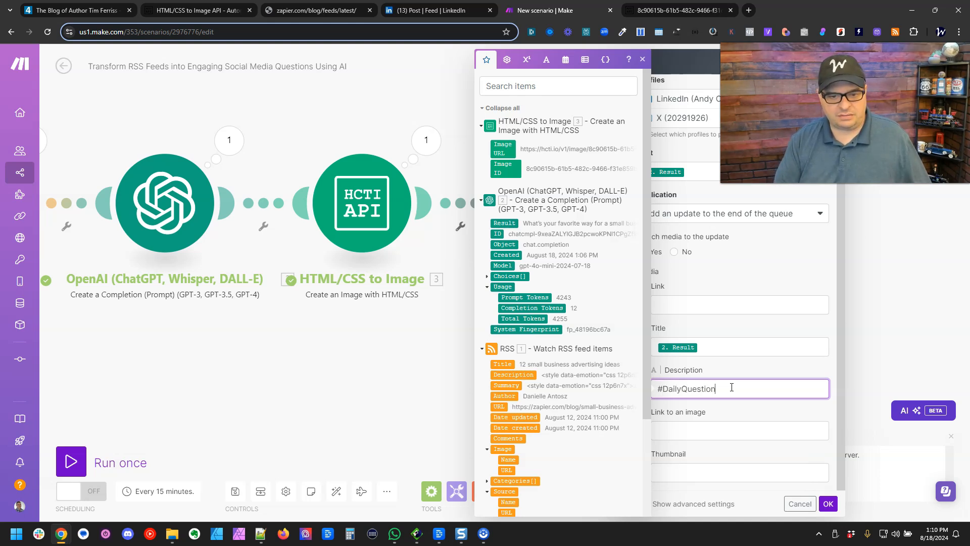
pyautogui.click(740, 429)
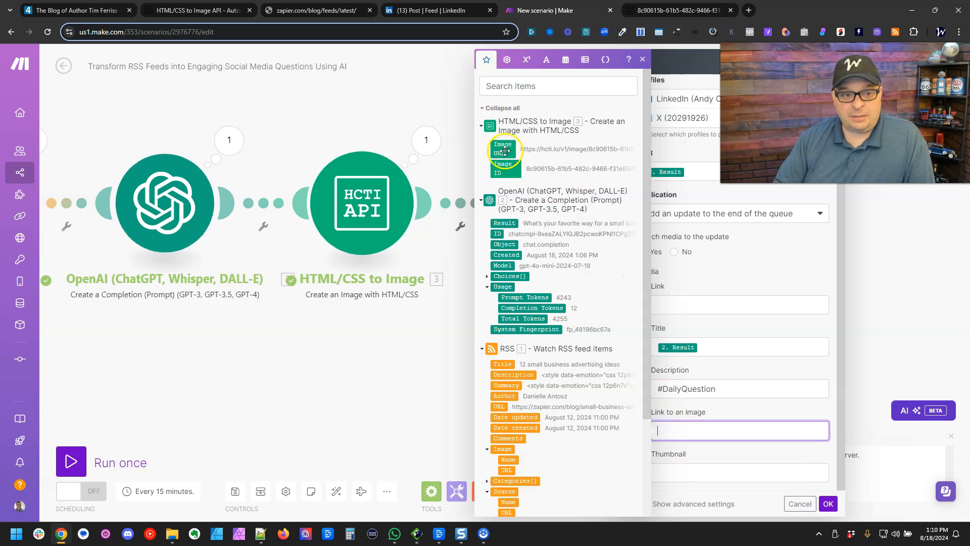
pyautogui.click(502, 148)
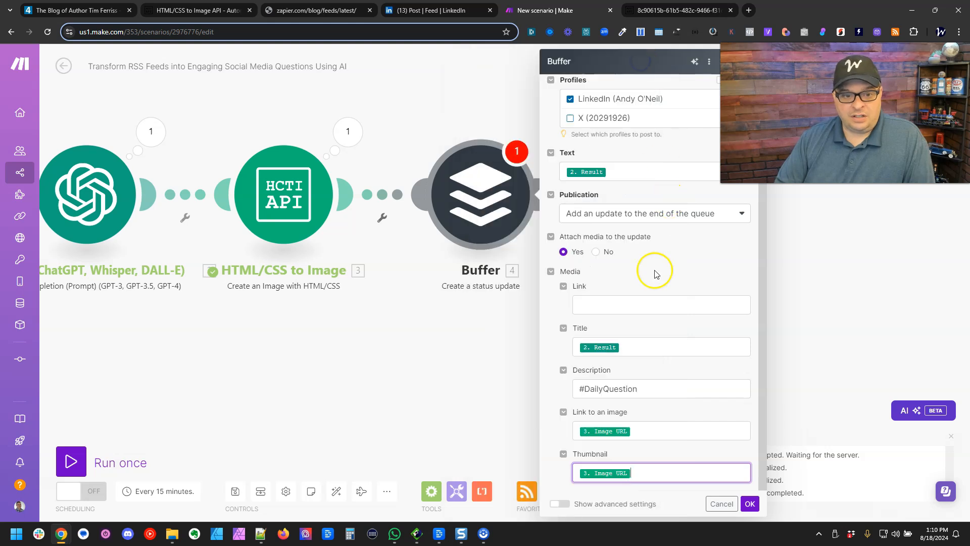
pyautogui.click(661, 304)
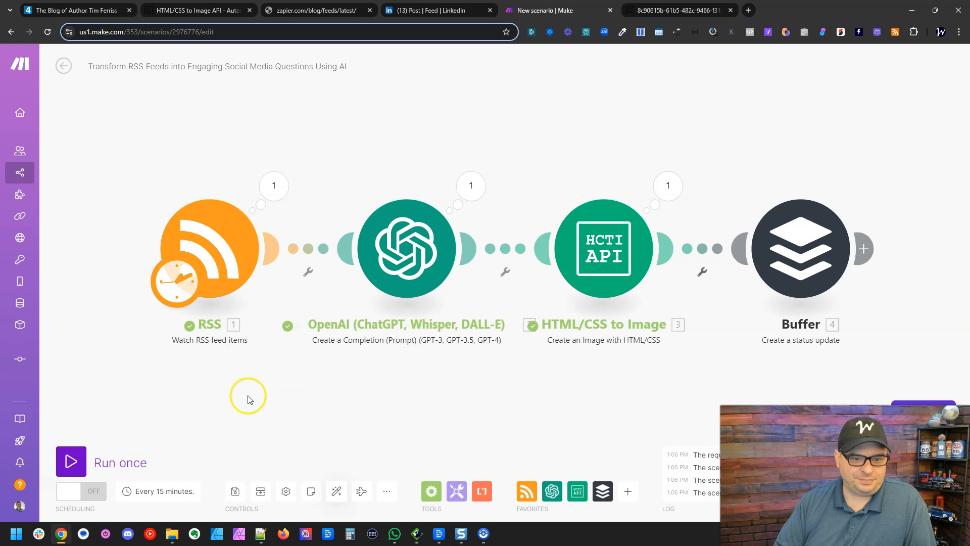
# Step: Run the scenario again and open the new Instagram analytics question image
pyautogui.click(71, 462)
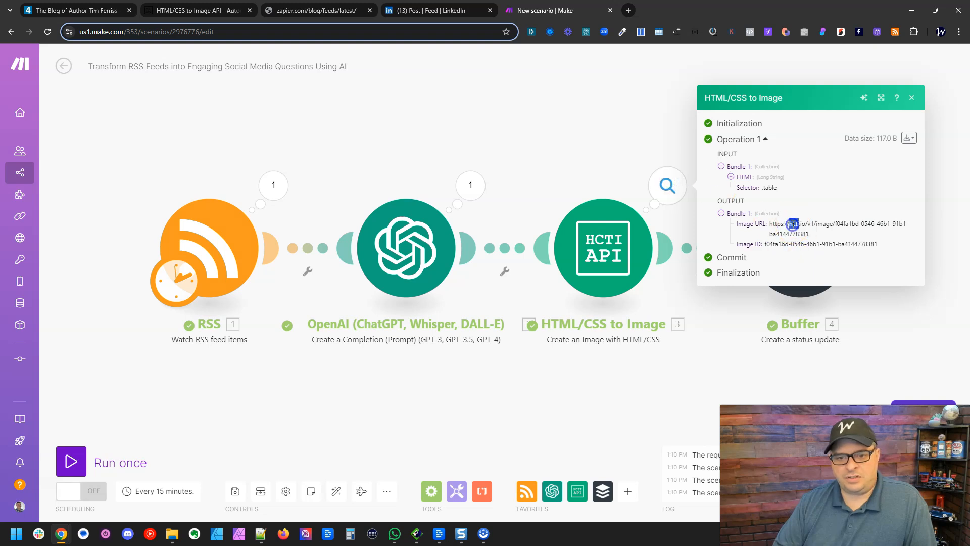
pyautogui.click(792, 224)
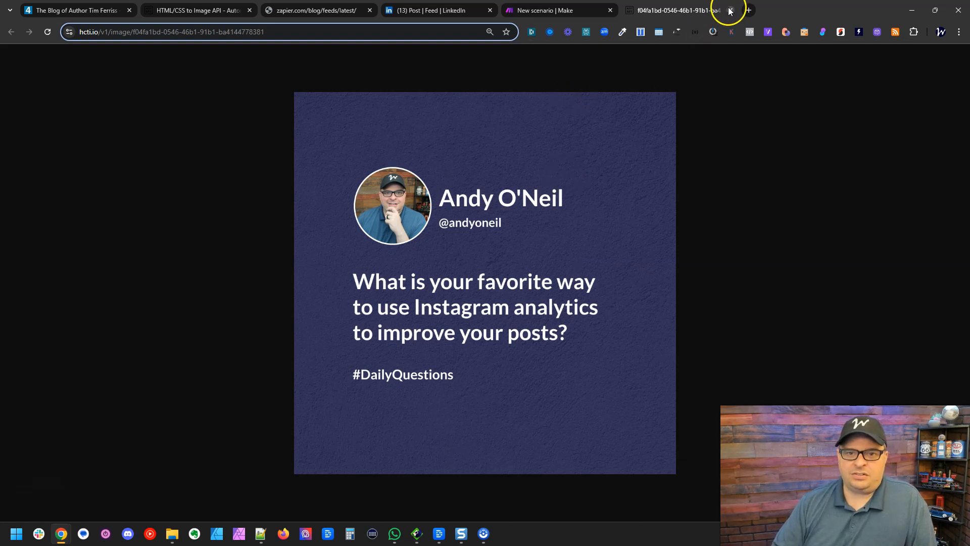
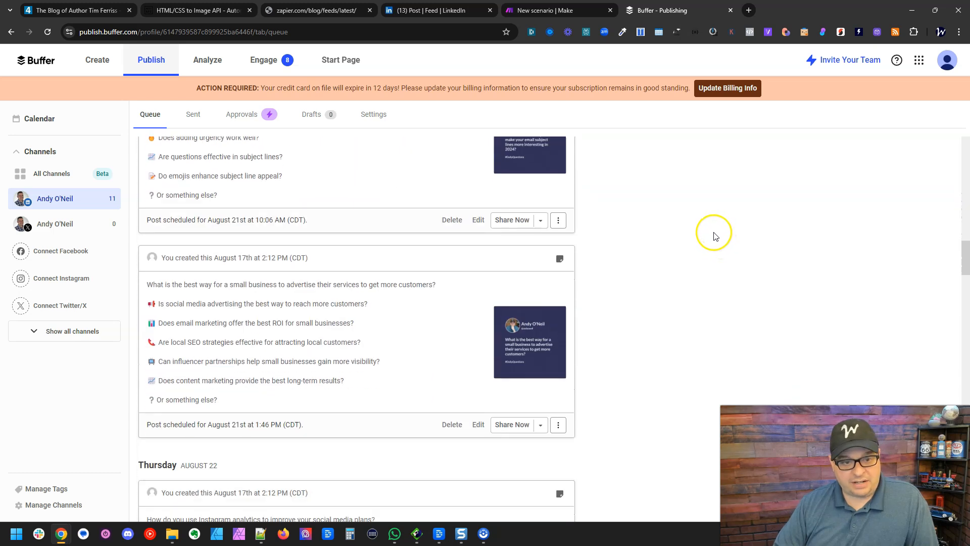
# Step: Open buffer.com, locate the August 26 Instagram analytics post in the Queue, and share it now
pyautogui.scroll(-3)
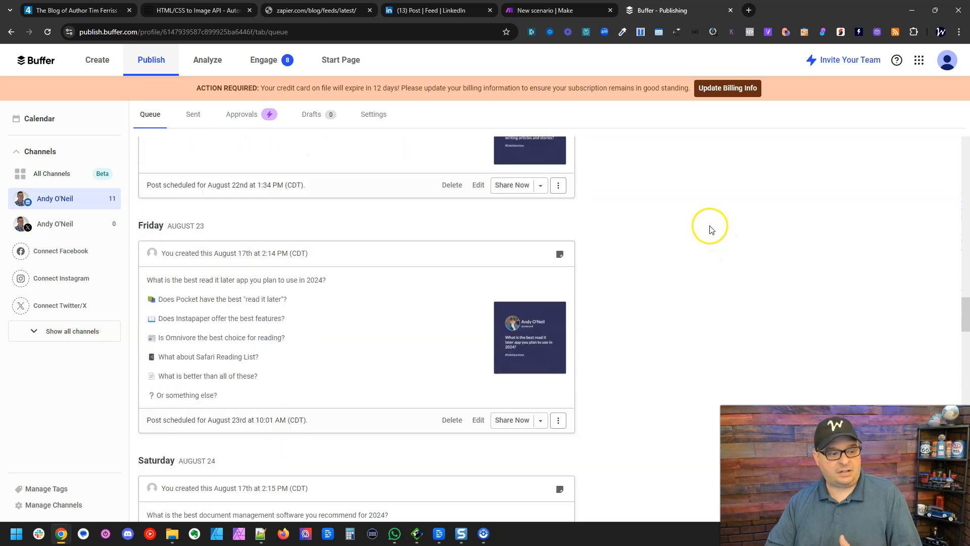
pyautogui.scroll(-3)
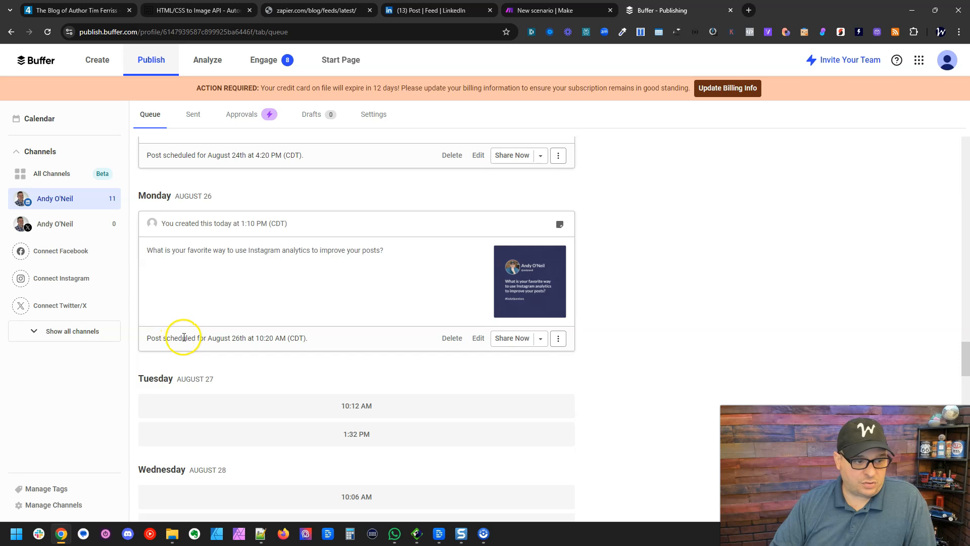
pyautogui.moveTo(200, 338); pyautogui.dragTo(314, 338)
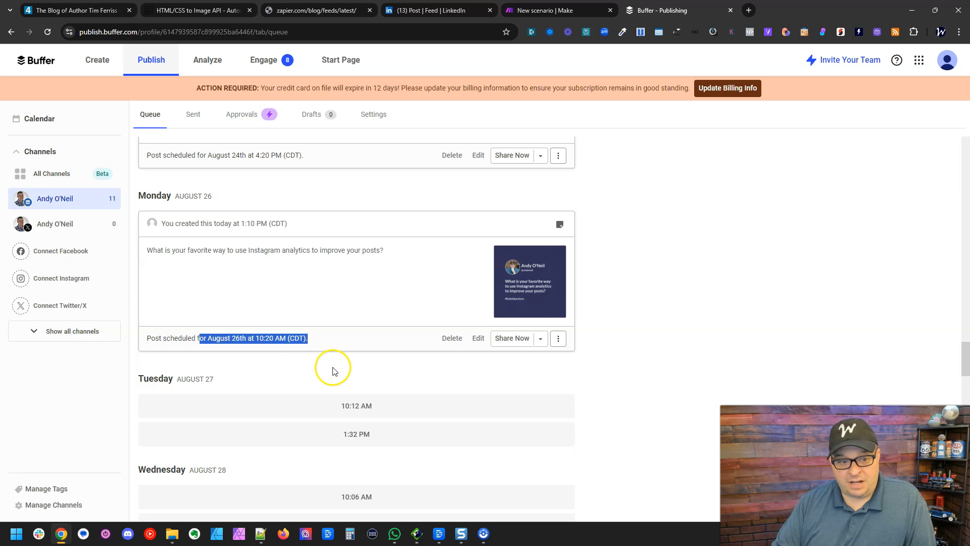
pyautogui.moveTo(513, 338)
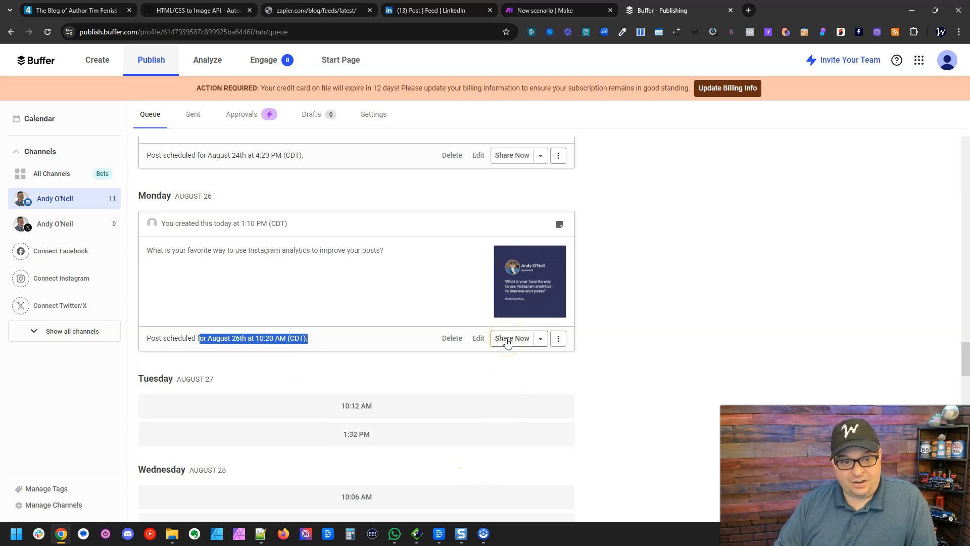
pyautogui.click(681, 10)
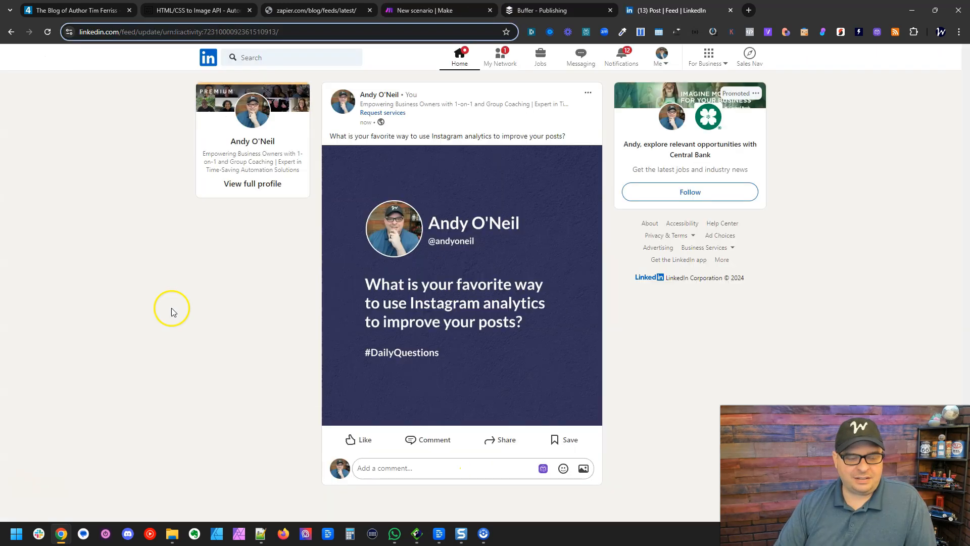